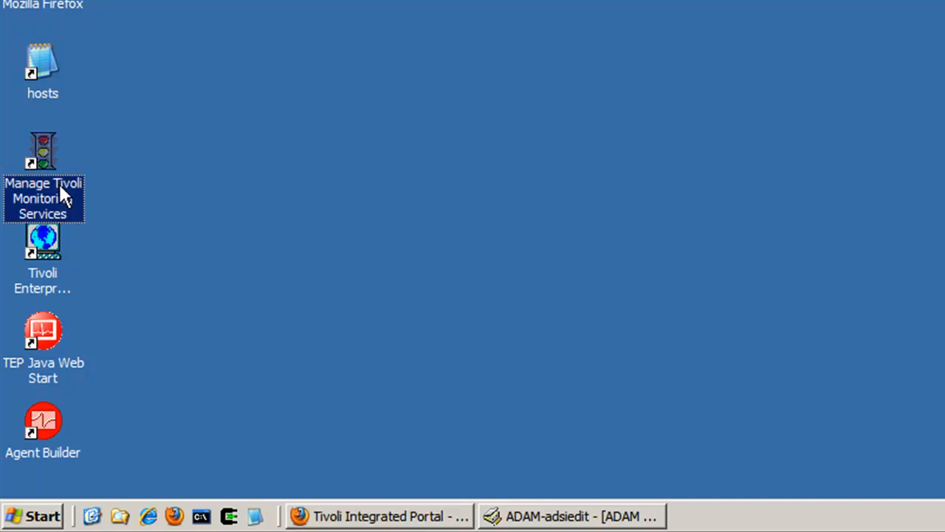
- Launch Manage Tivoli Monitoring Services and select the Tivoli Enterprise Portal Server
{"action": "double_click", "coordinate": [43, 151]}
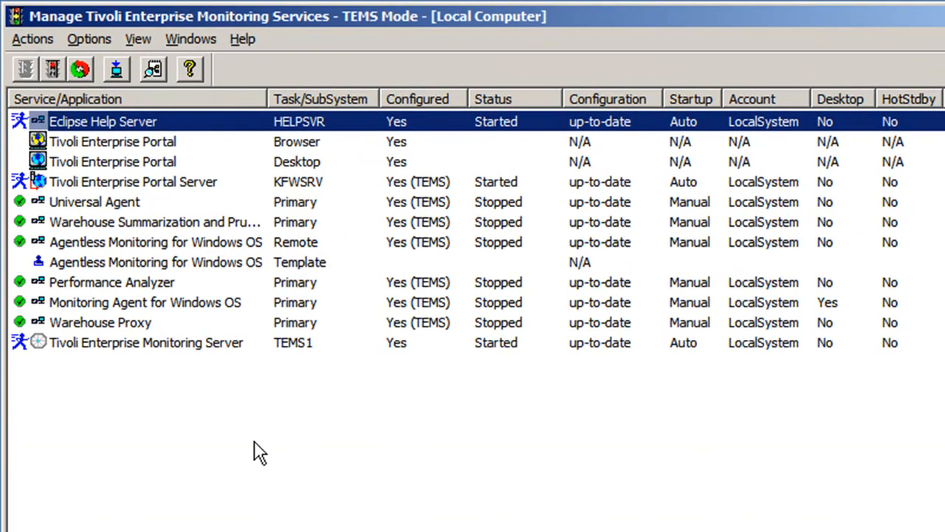
{"action": "mouse_move", "coordinate": [207, 200]}
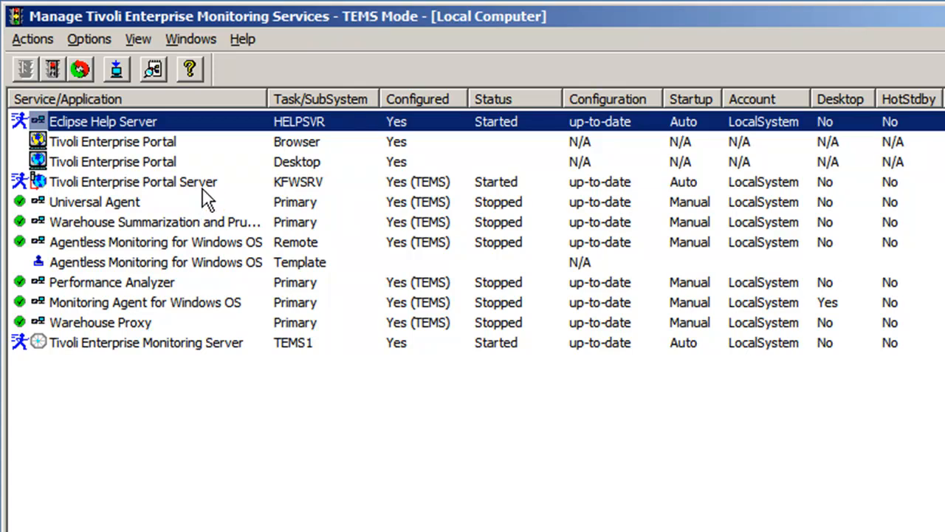
{"action": "mouse_move", "coordinate": [213, 190]}
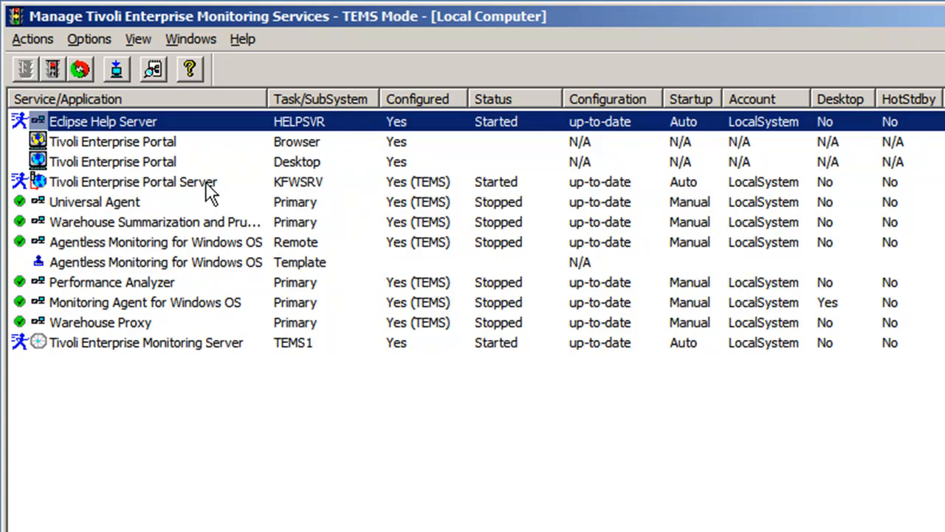
{"action": "left_click", "coordinate": [133, 182]}
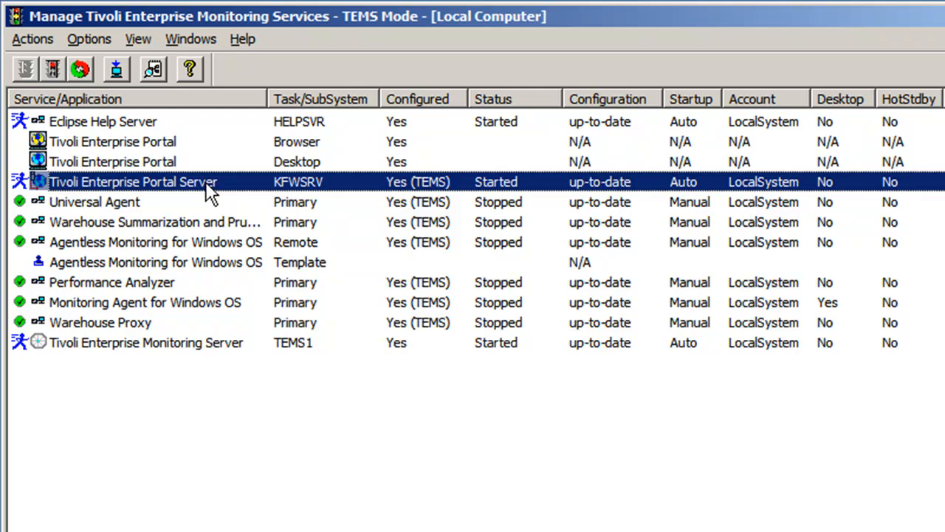
- Enable TEPS/e Administration from the portal server's Advanced menu
{"action": "right_click", "coordinate": [133, 182]}
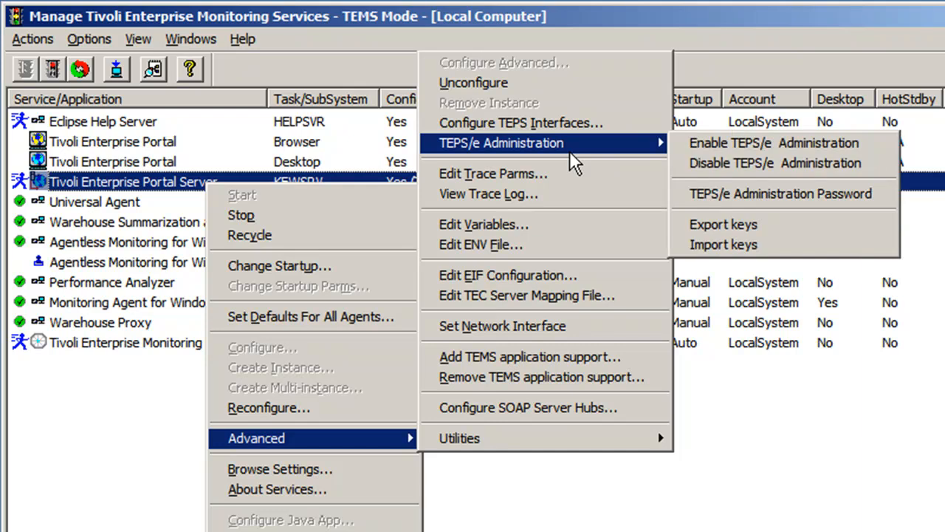
{"action": "mouse_move", "coordinate": [773, 143]}
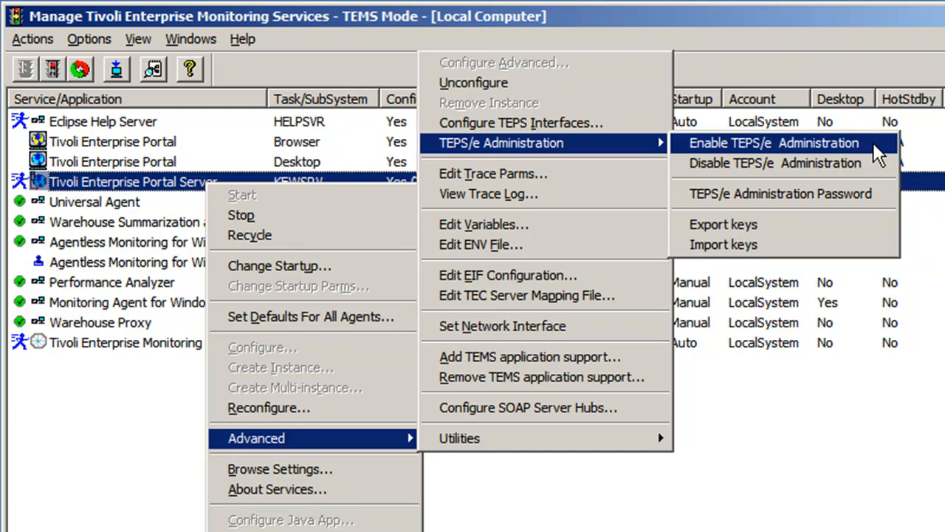
{"action": "left_click", "coordinate": [773, 143]}
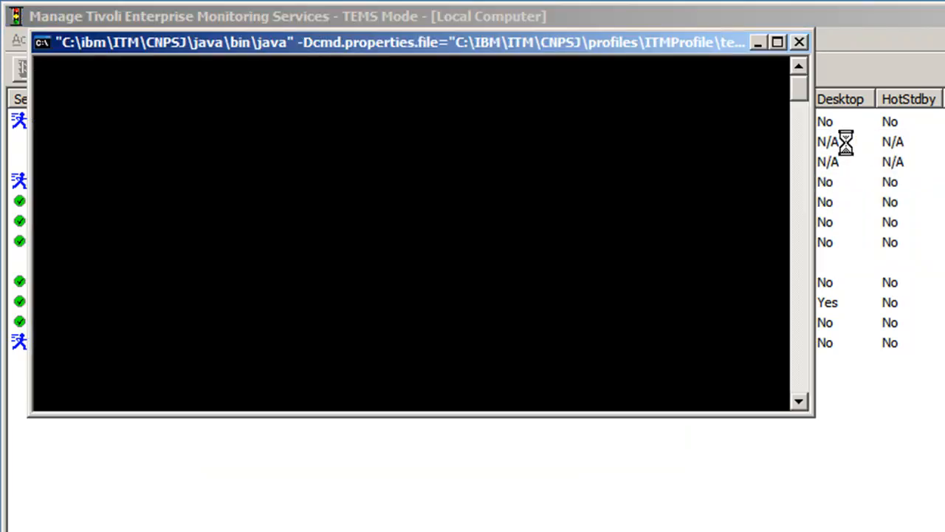
{"action": "mouse_move", "coordinate": [576, 109]}
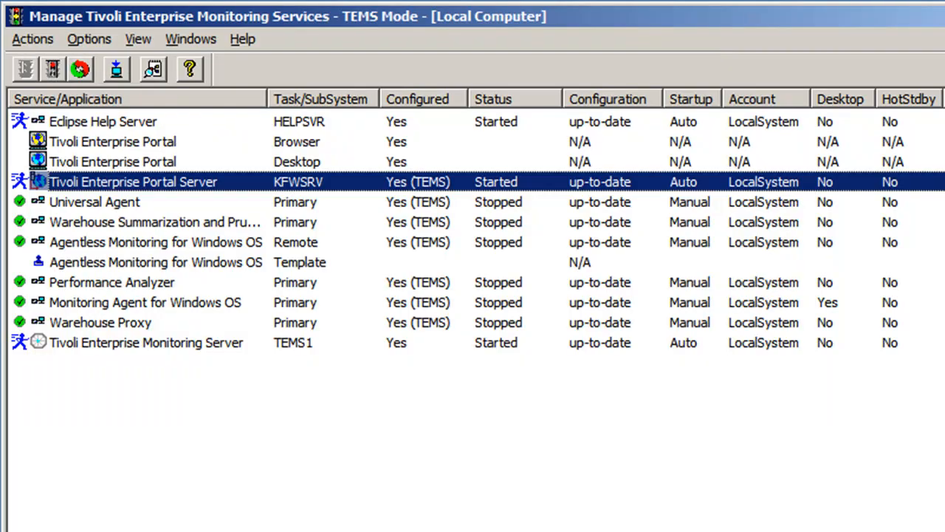
{"action": "mouse_move", "coordinate": [156, 197]}
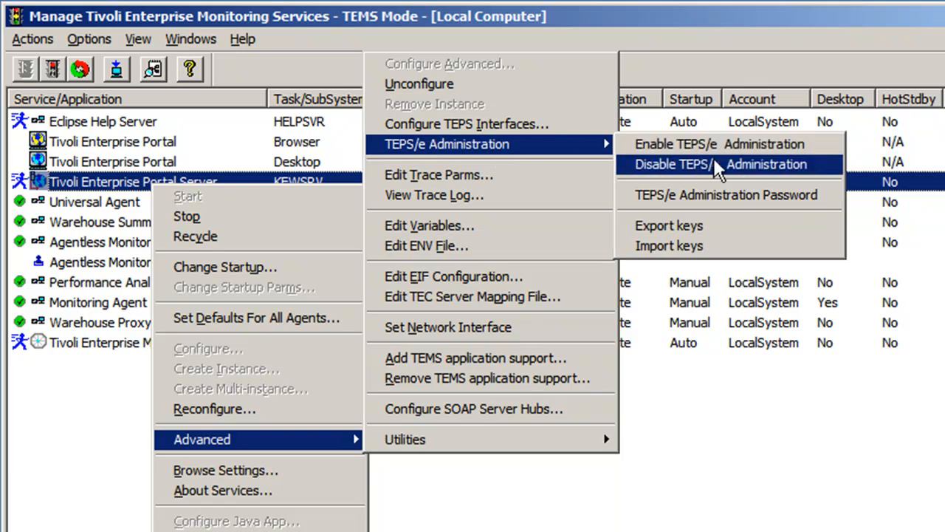
{"action": "mouse_move", "coordinate": [727, 194]}
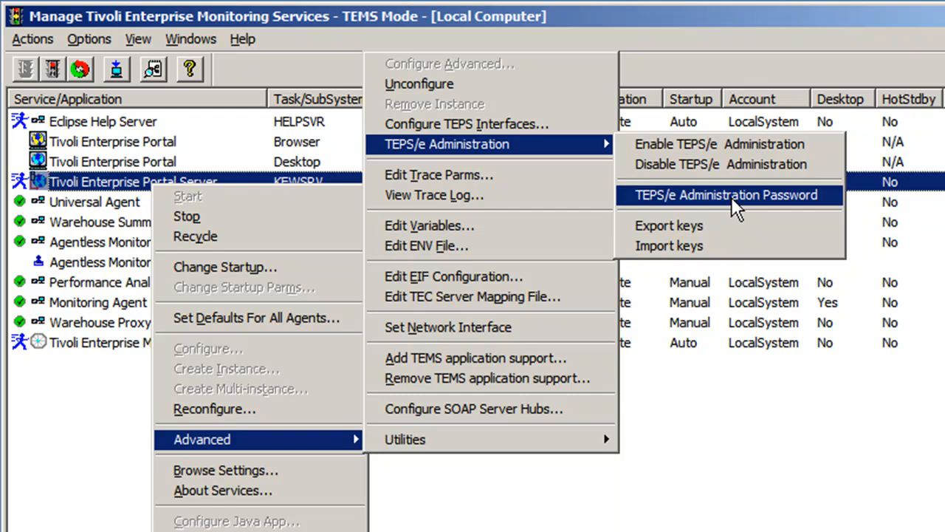
- Enter and confirm a new TEPS/e administration password for the portal server
{"action": "left_click", "coordinate": [726, 194]}
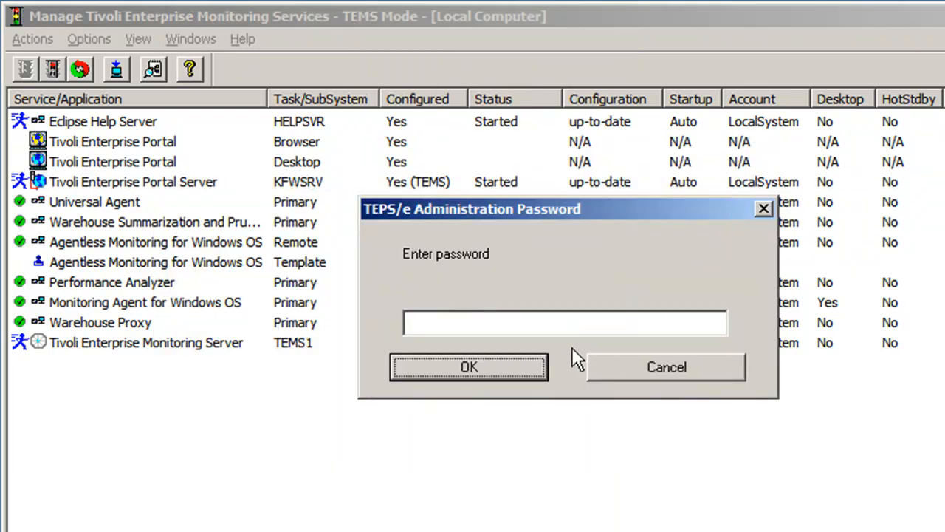
{"action": "type", "text": "**"}
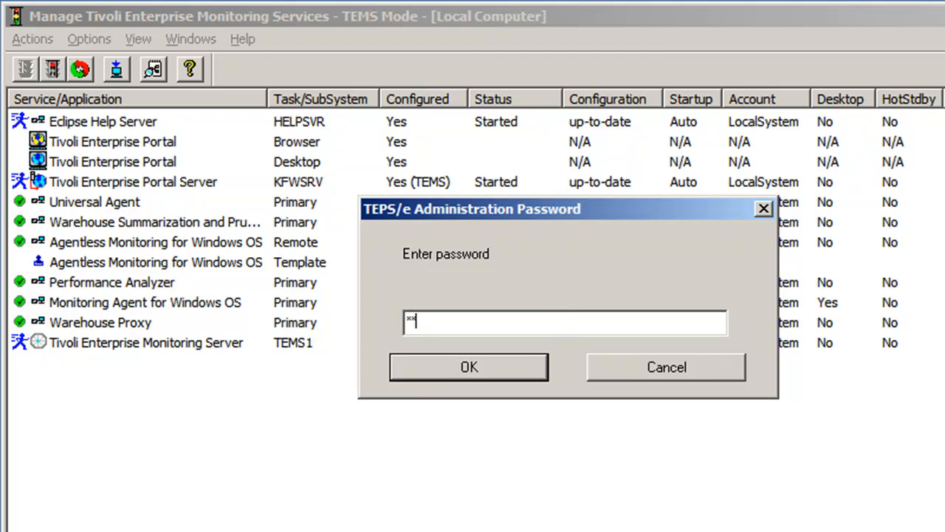
{"action": "type", "text": "****"}
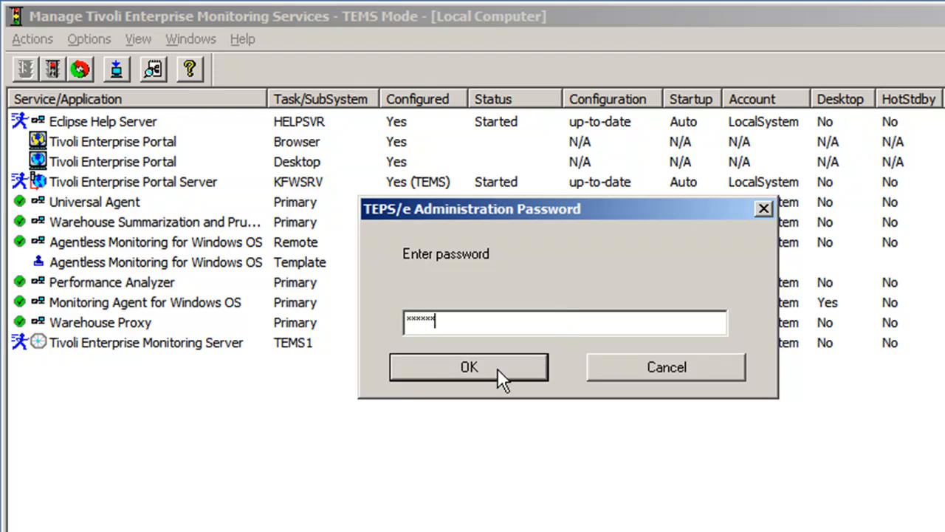
{"action": "left_click", "coordinate": [469, 367]}
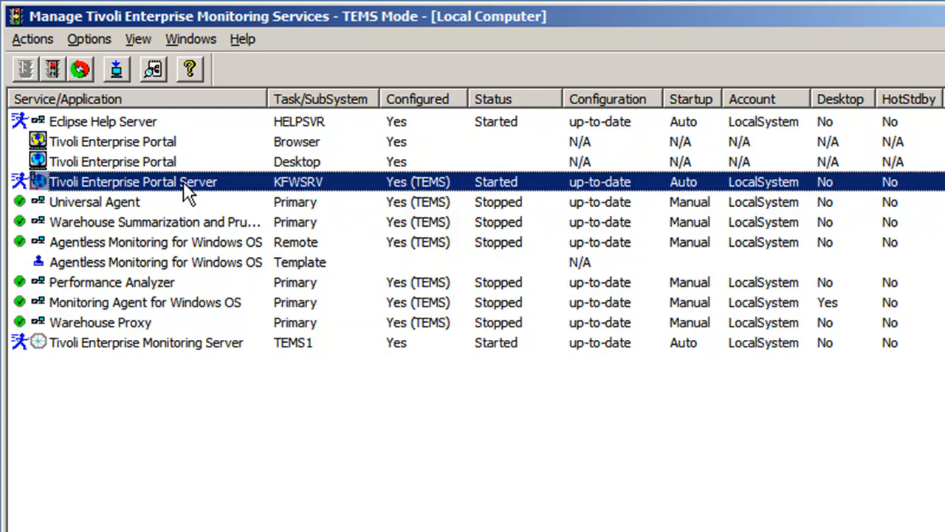
{"action": "mouse_move", "coordinate": [251, 477]}
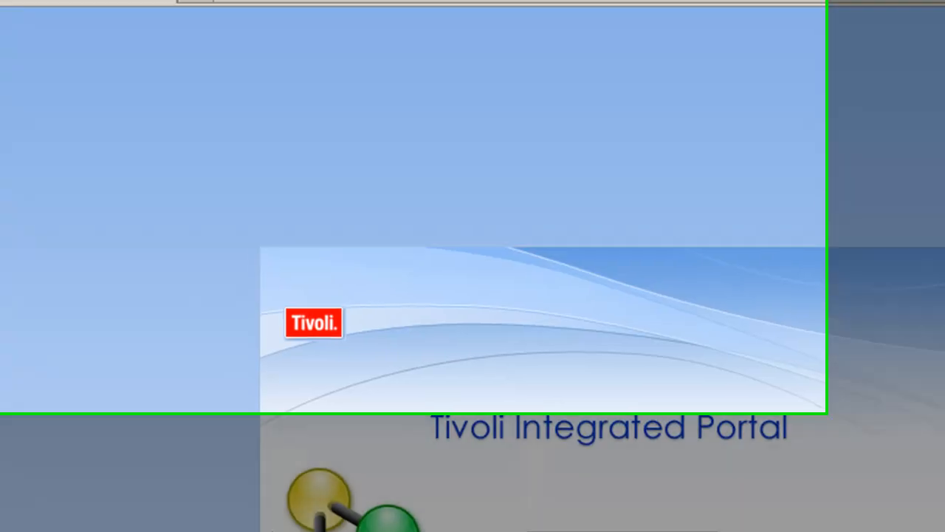
- Log in to the Integrated Solutions Console as wasadmin in Firefox
{"action": "left_click", "coordinate": [221, 36]}
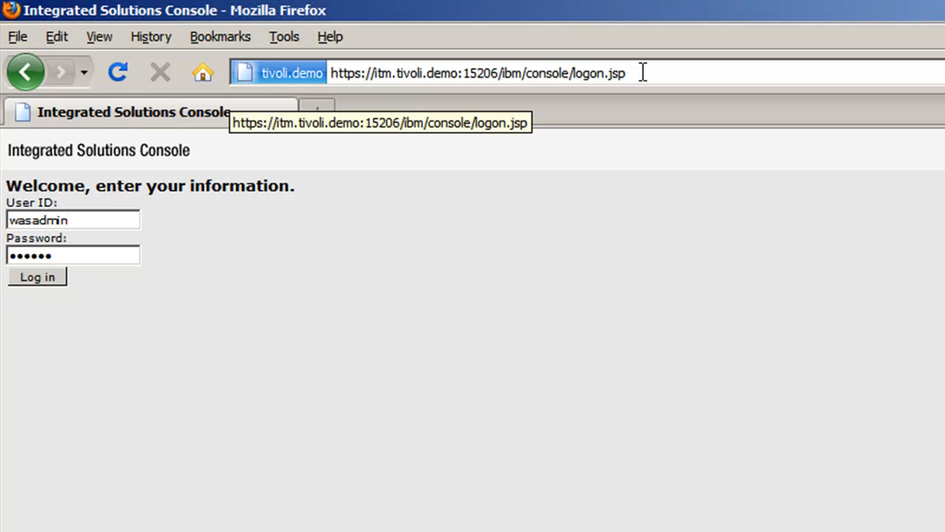
{"action": "left_click", "coordinate": [73, 220]}
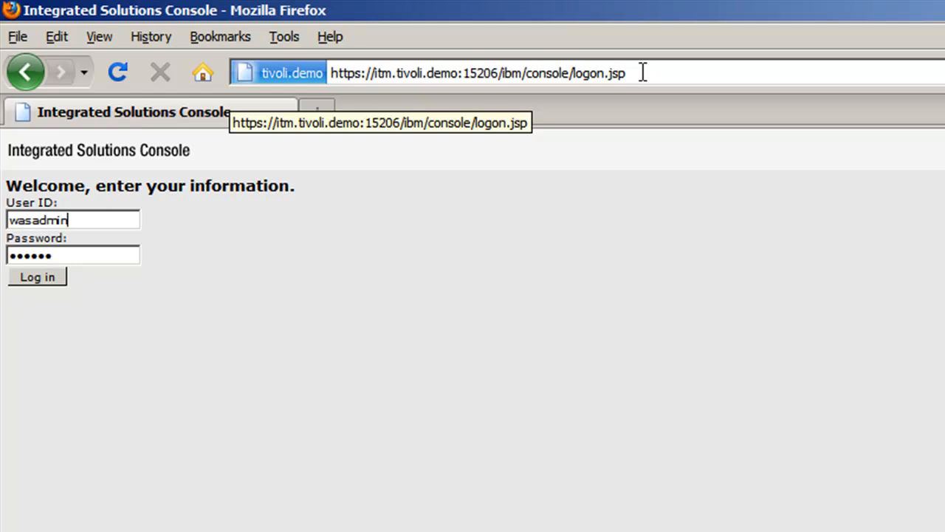
{"action": "mouse_move", "coordinate": [221, 272]}
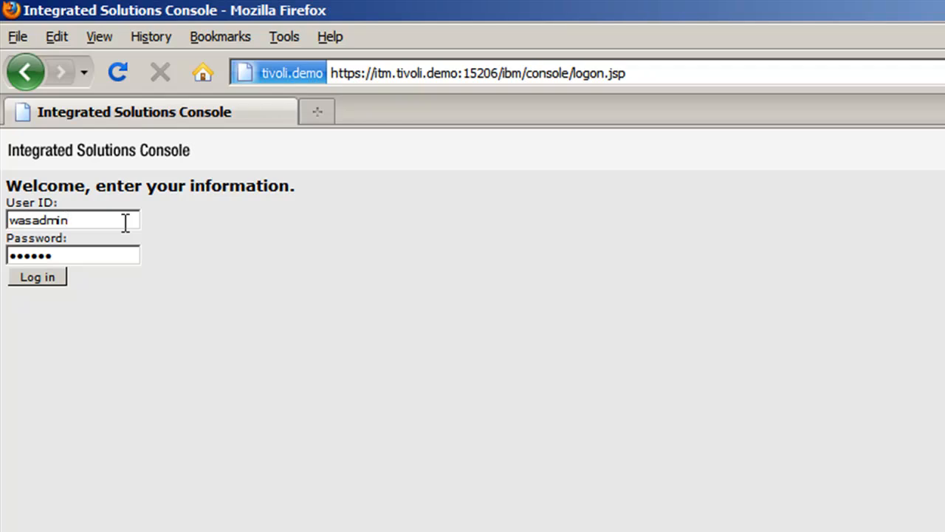
{"action": "mouse_move", "coordinate": [99, 295]}
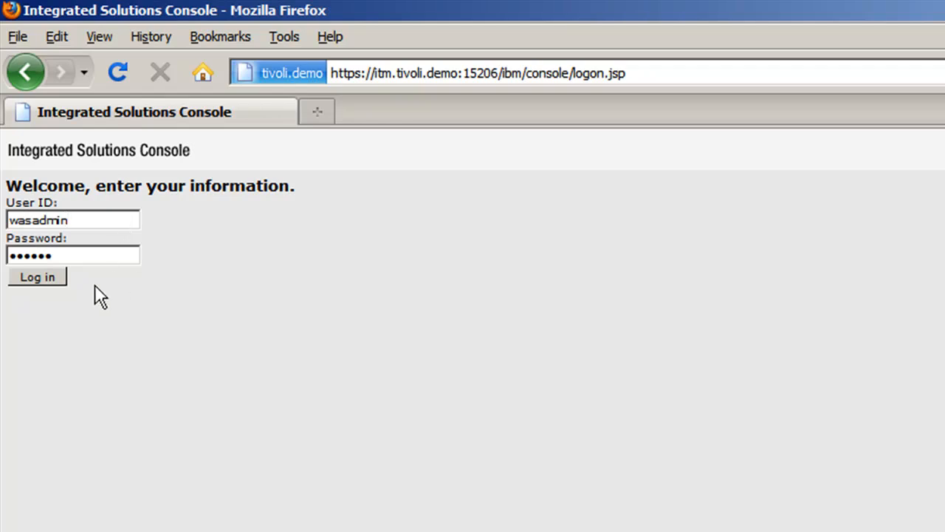
{"action": "mouse_move", "coordinate": [95, 290]}
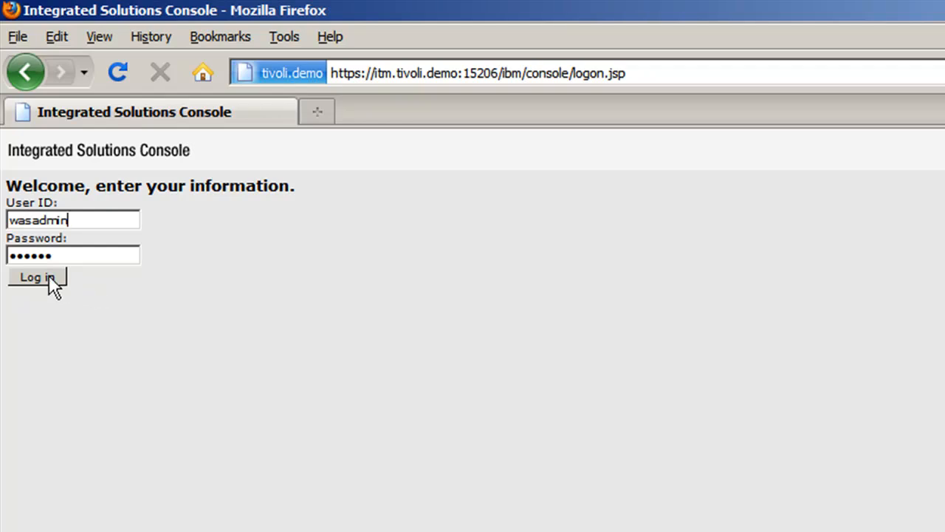
{"action": "left_click", "coordinate": [37, 277]}
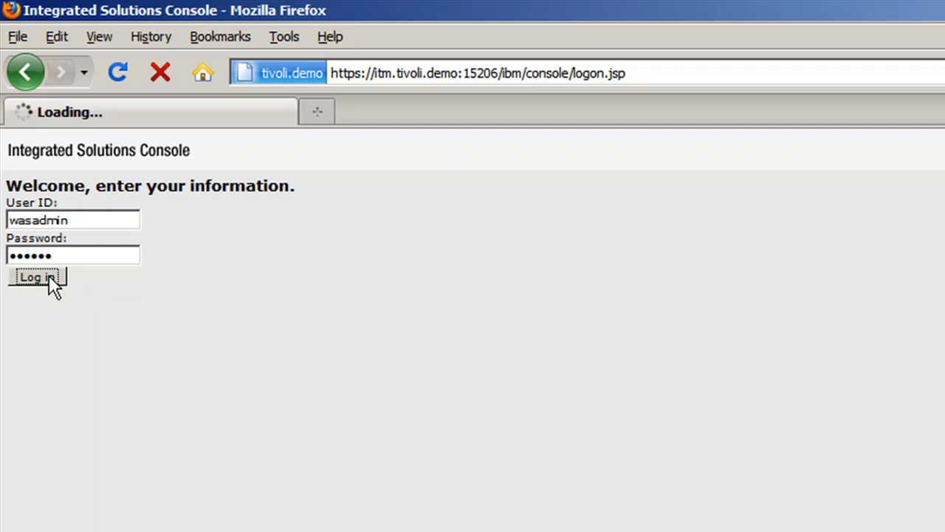
{"action": "left_click", "coordinate": [37, 277]}
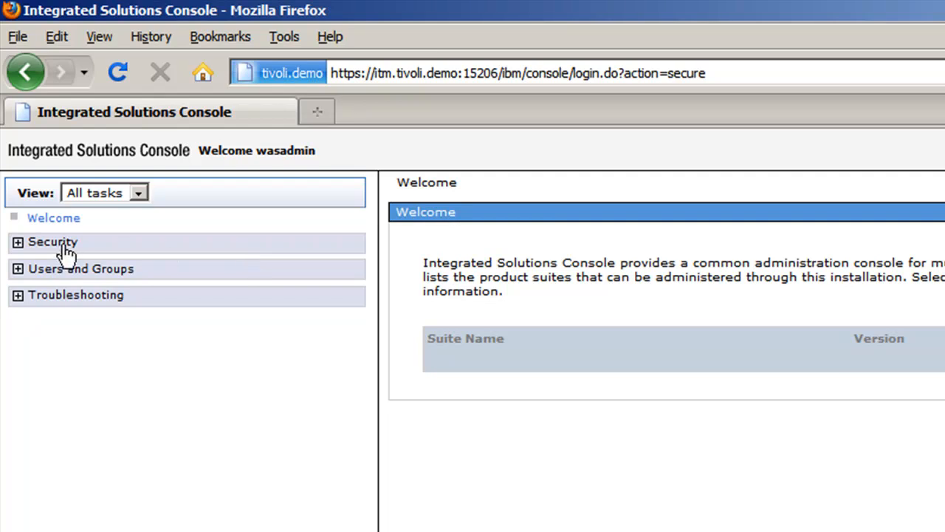
- Go to Security > Global security and reach the user account repository section
{"action": "left_click", "coordinate": [18, 242]}
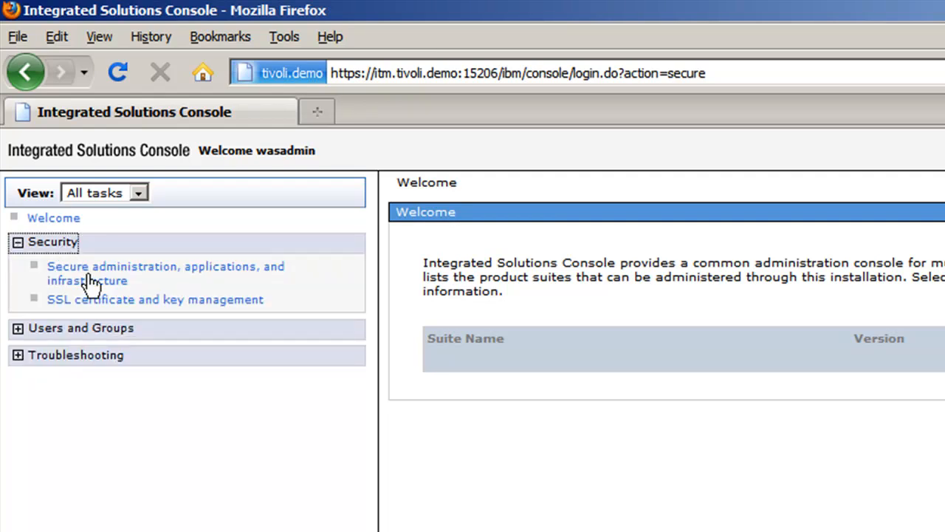
{"action": "left_click", "coordinate": [165, 273]}
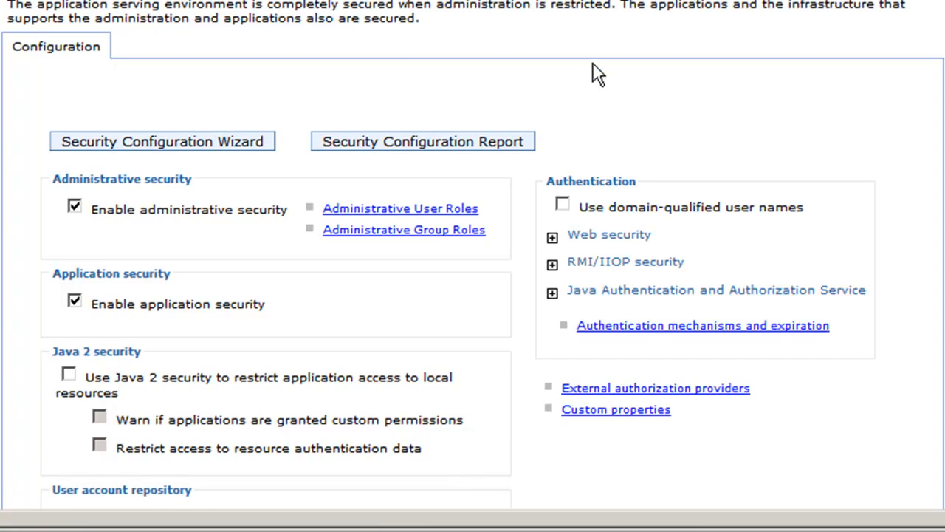
{"action": "scroll", "scroll_direction": "down", "scroll_amount": 3}
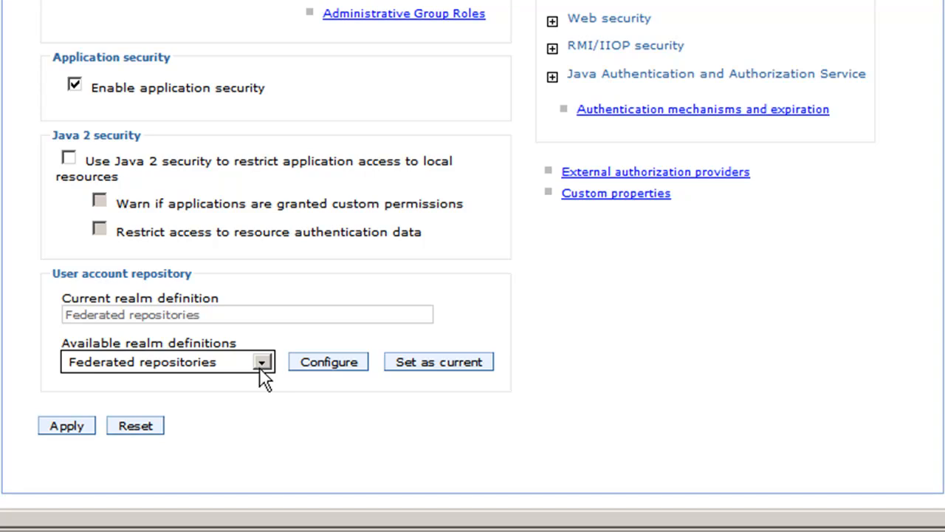
{"action": "mouse_move", "coordinate": [327, 373]}
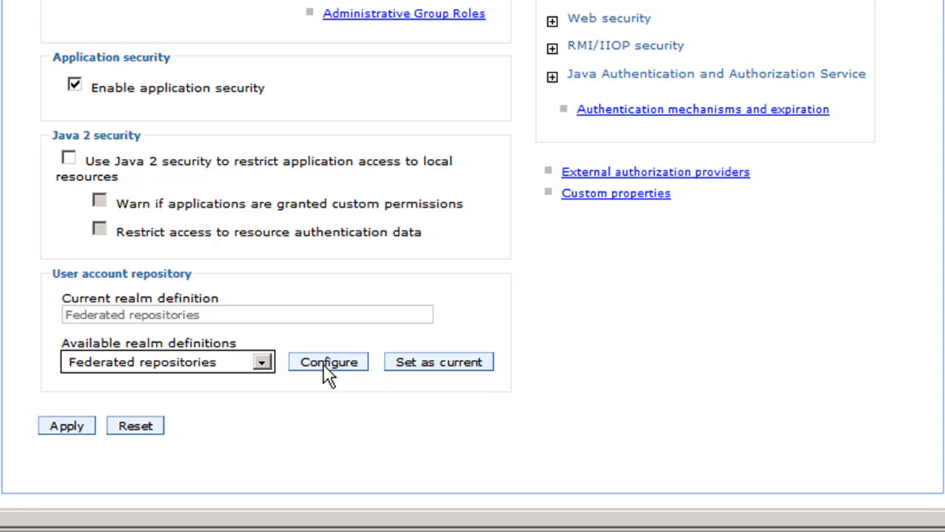
- Review the federated realm's configuration, then go to Manage repositories
{"action": "left_click", "coordinate": [328, 362]}
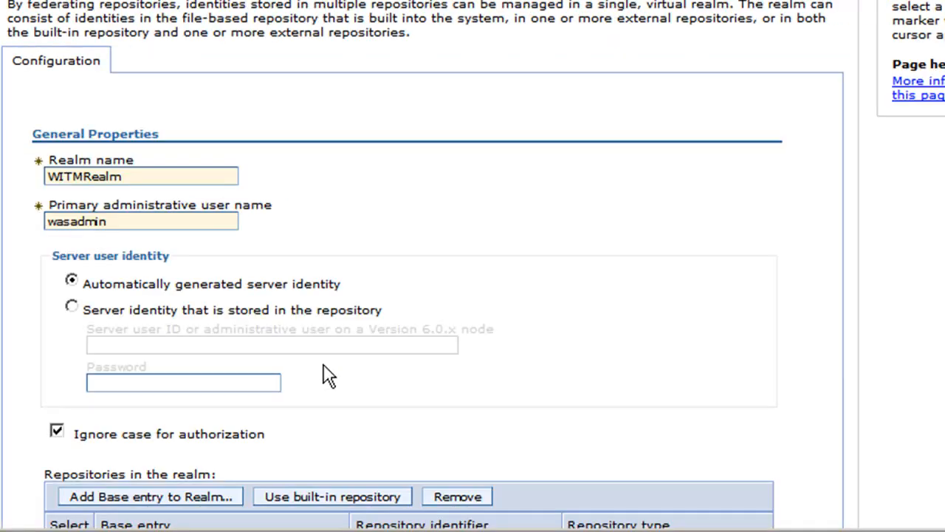
{"action": "scroll", "scroll_direction": "down", "scroll_amount": 3}
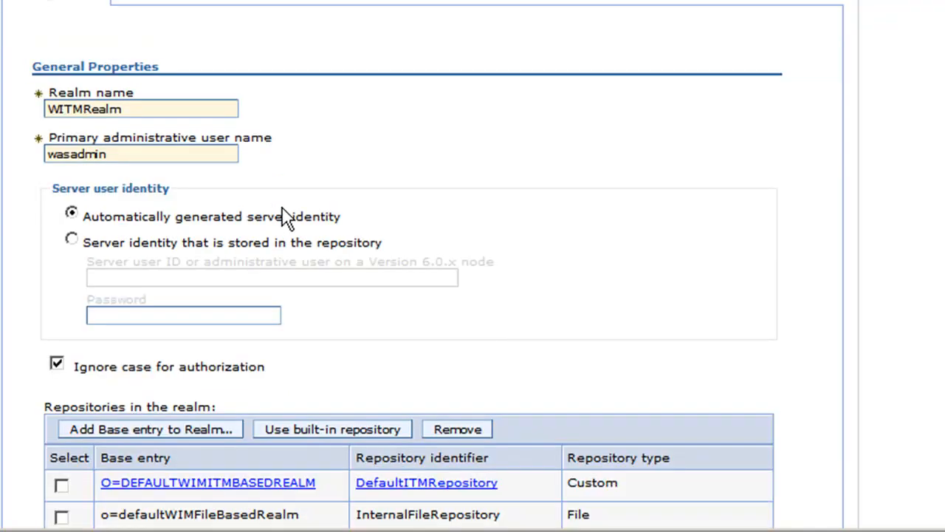
{"action": "scroll", "scroll_direction": "down", "scroll_amount": 3}
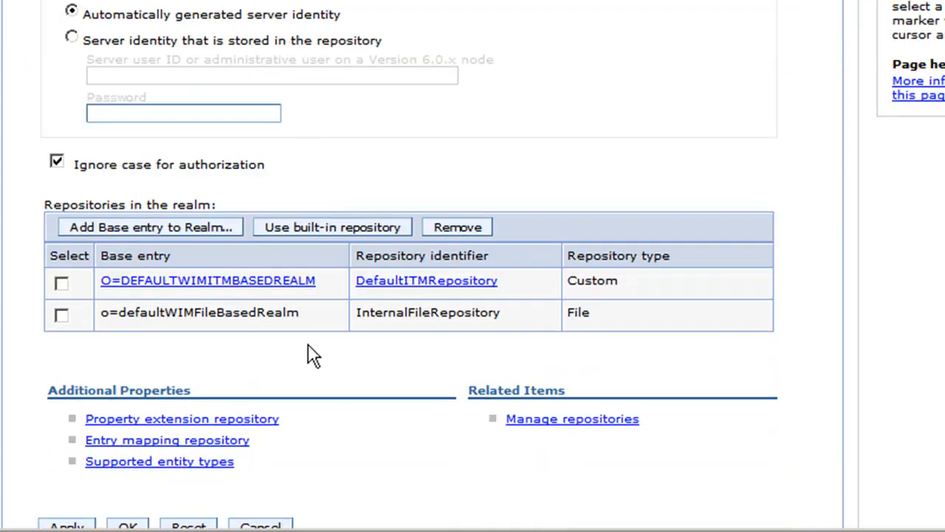
{"action": "mouse_move", "coordinate": [311, 343]}
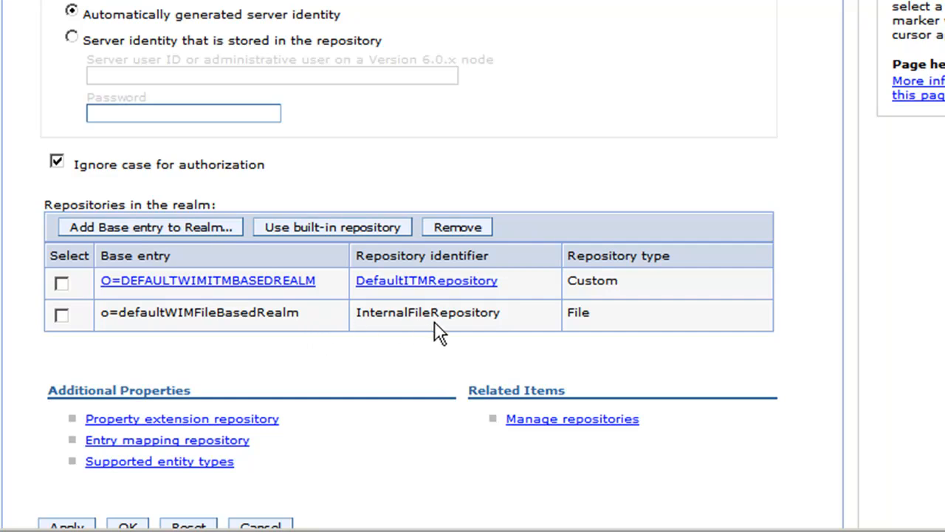
{"action": "mouse_move", "coordinate": [473, 332]}
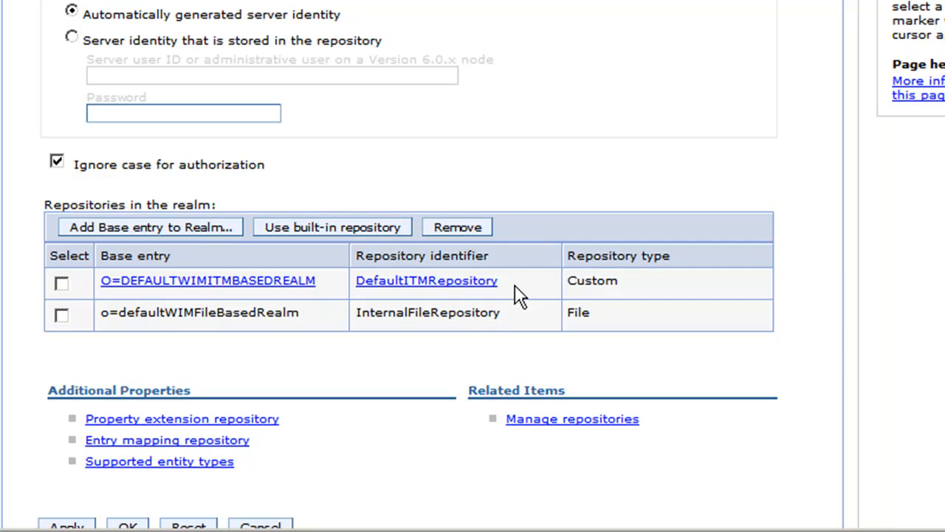
{"action": "mouse_move", "coordinate": [320, 349]}
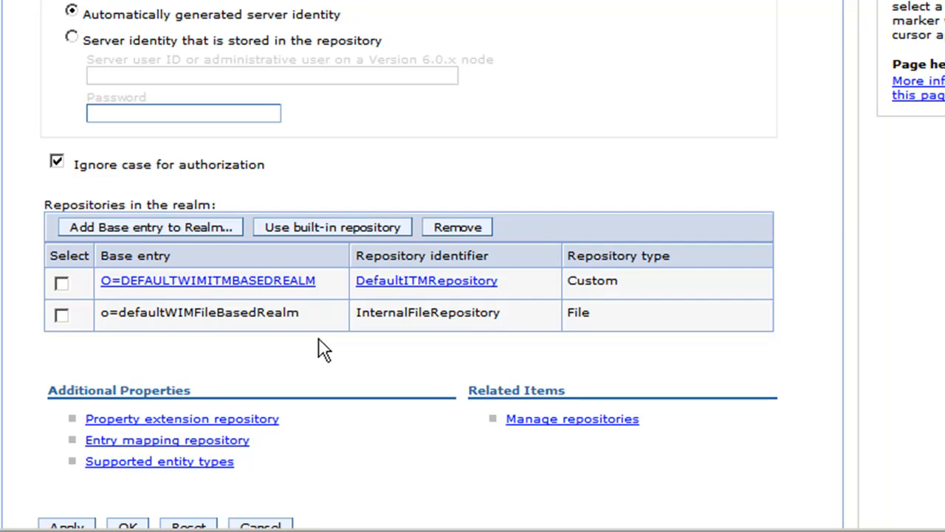
{"action": "mouse_move", "coordinate": [580, 451]}
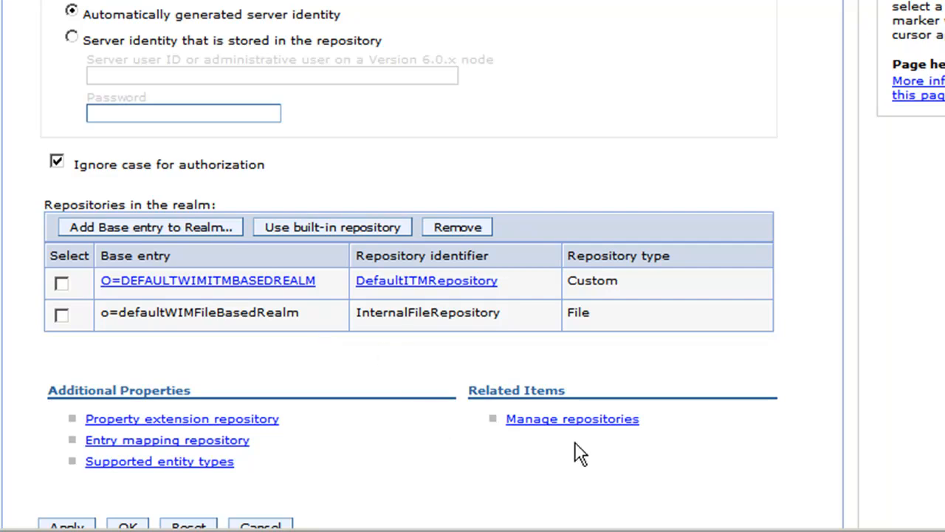
{"action": "left_click", "coordinate": [572, 419]}
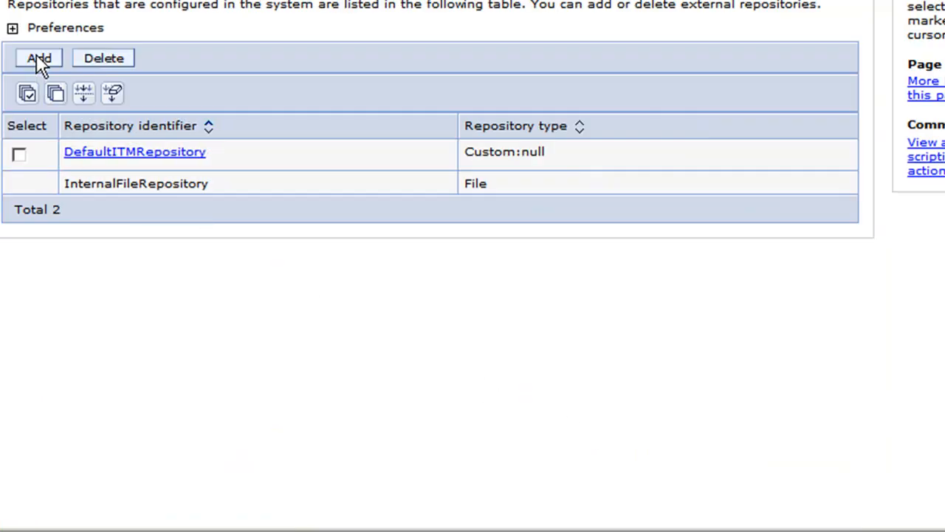
- Add repository ADAM, type Microsoft Active Directory Application Mode, primary host ITM.tivoli.demo
{"action": "left_click", "coordinate": [39, 58]}
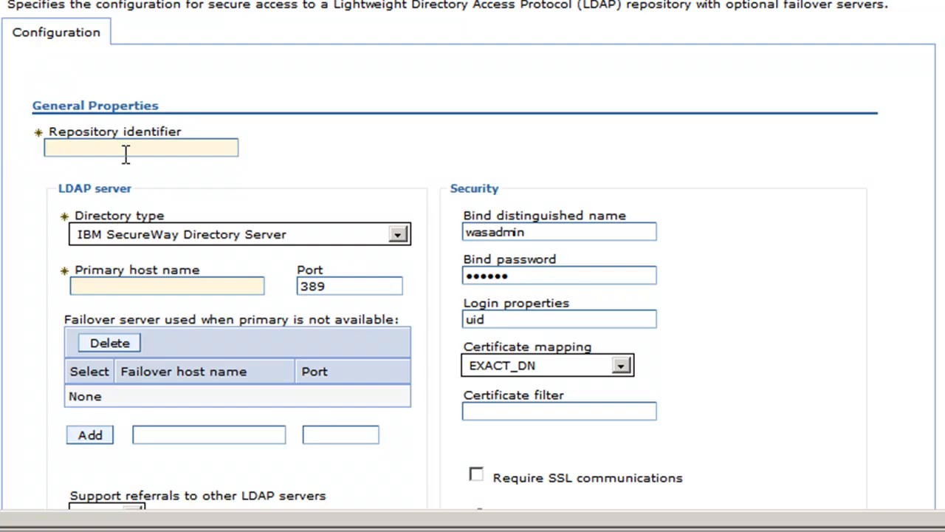
{"action": "type", "text": "AD"}
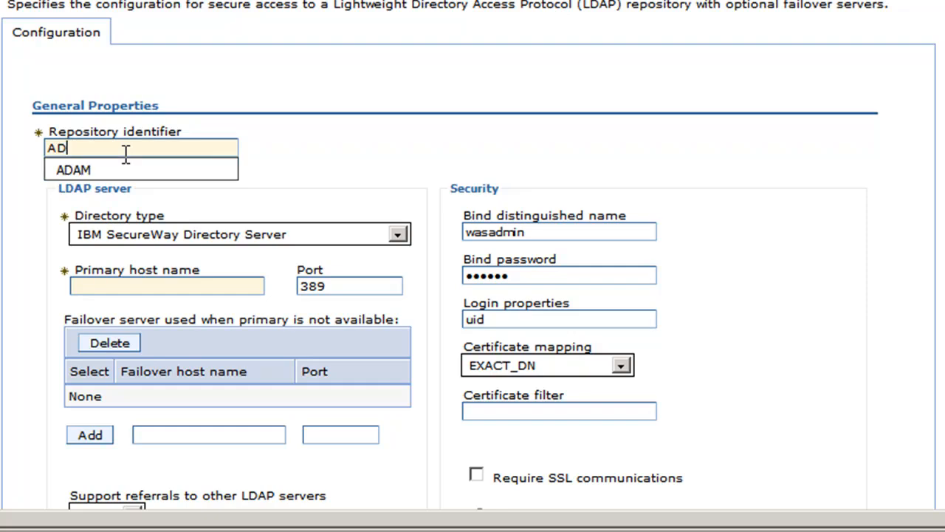
{"action": "left_click", "coordinate": [73, 170]}
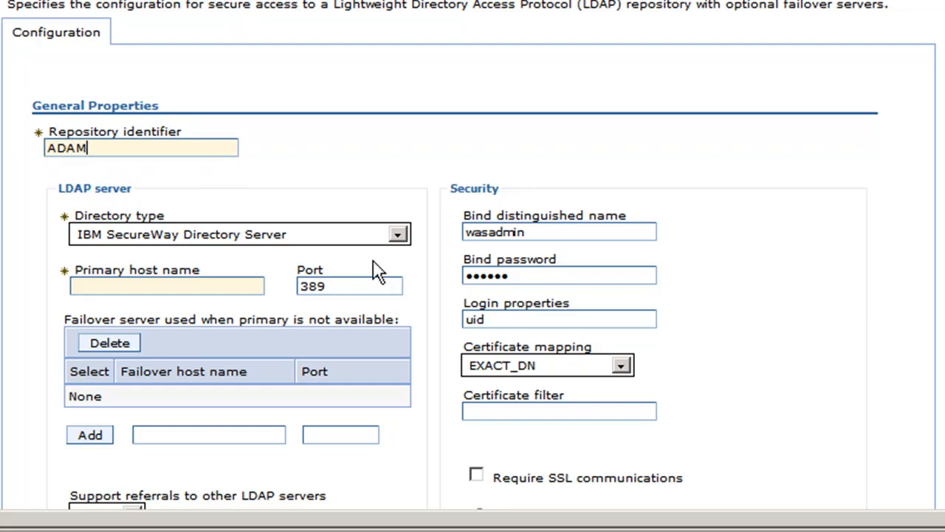
{"action": "left_click", "coordinate": [397, 234]}
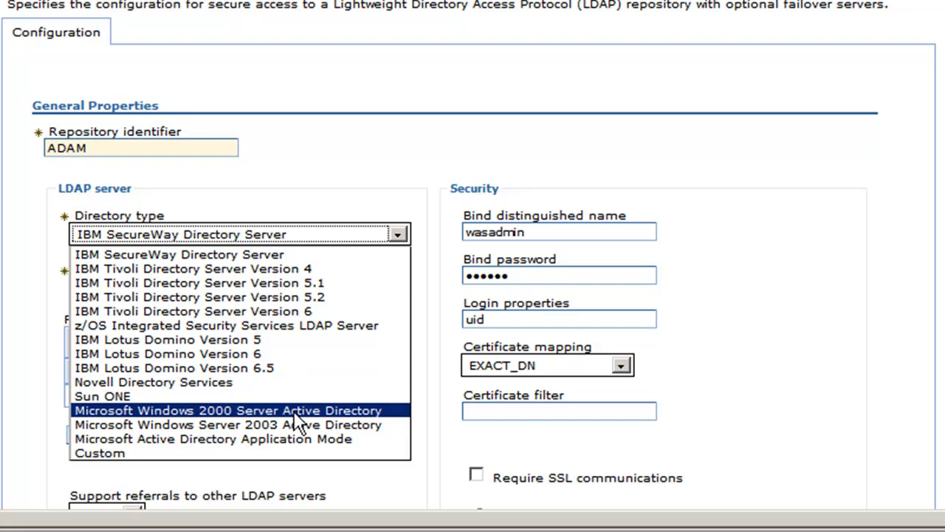
{"action": "left_click", "coordinate": [212, 439]}
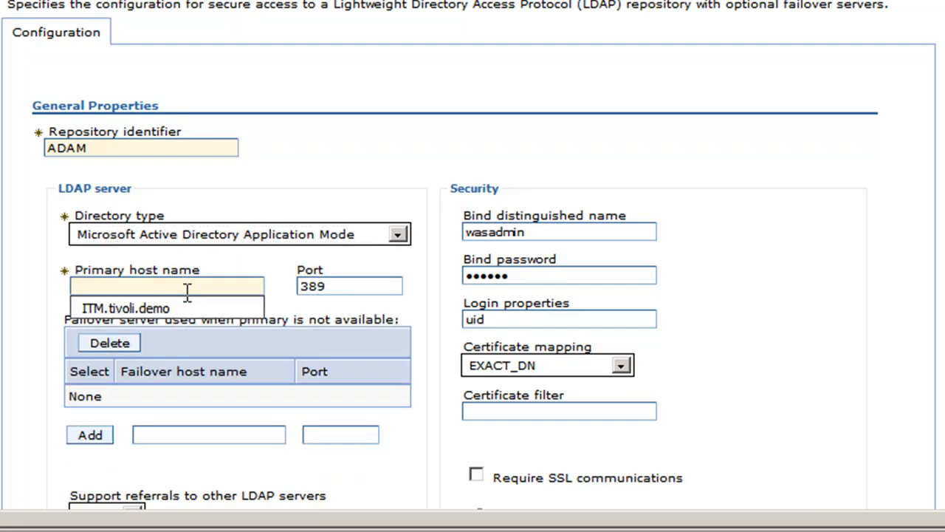
{"action": "mouse_move", "coordinate": [191, 321]}
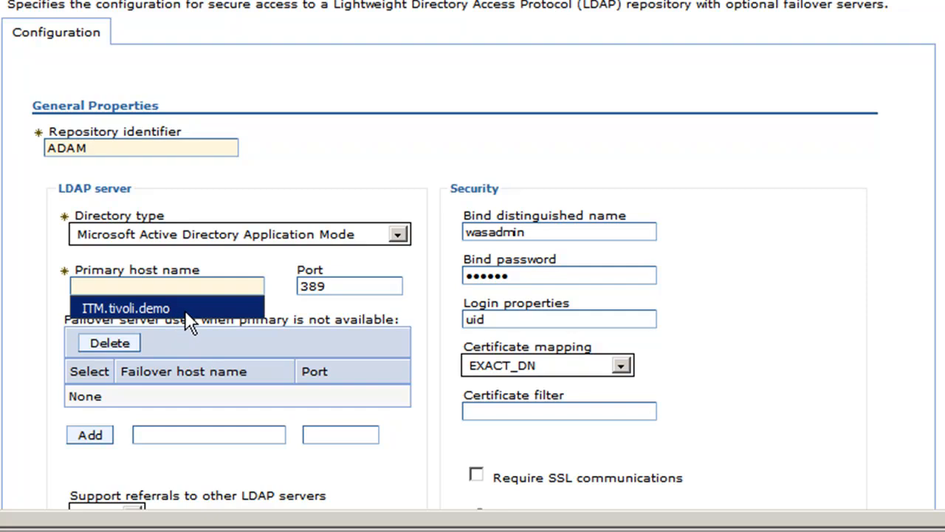
{"action": "left_click", "coordinate": [127, 308]}
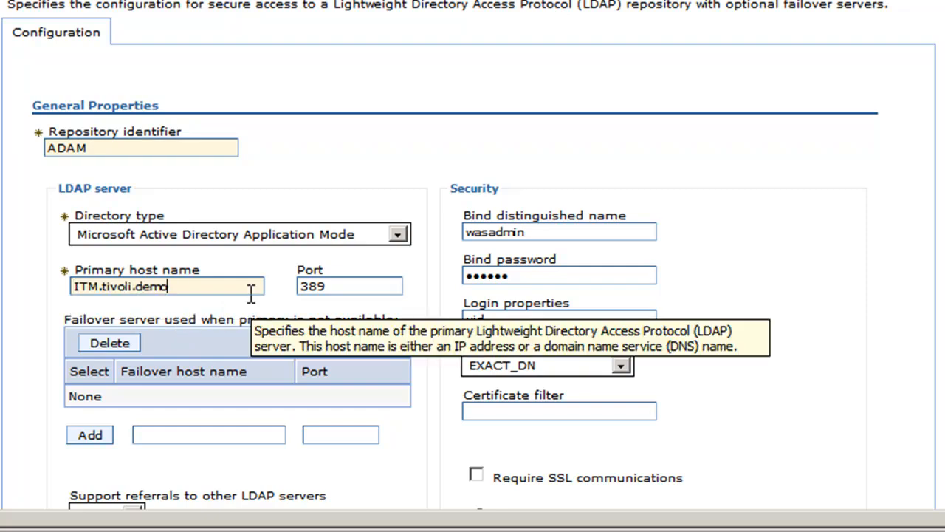
{"action": "mouse_move", "coordinate": [528, 273]}
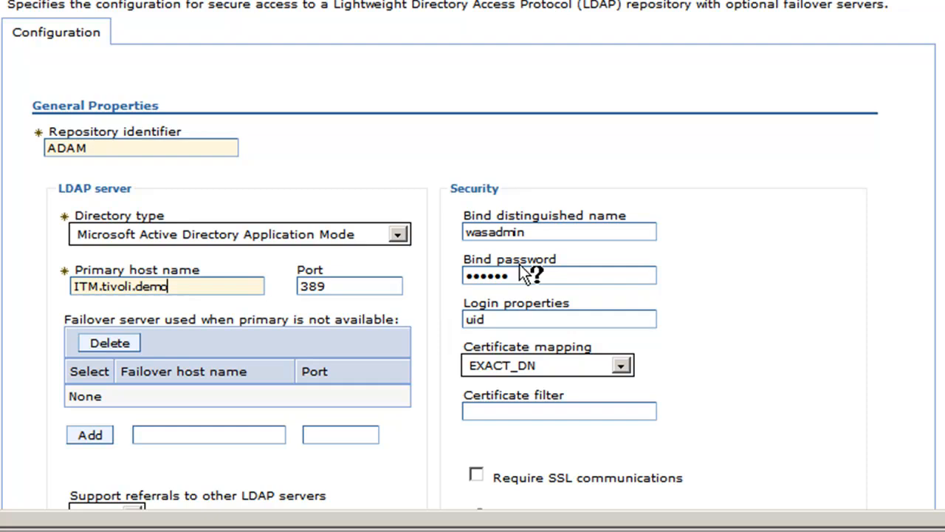
{"action": "scroll", "scroll_direction": "down", "scroll_amount": 3}
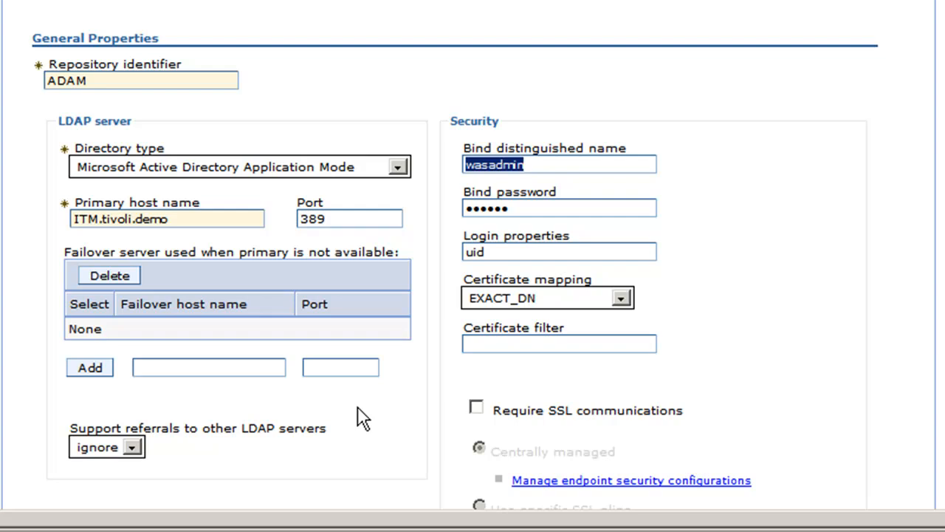
- Enter DC=tivoli,DC=demo while replacing the wasadmin bind distinguished name
{"action": "type", "text": "DC=tivoli,DC=demo"}
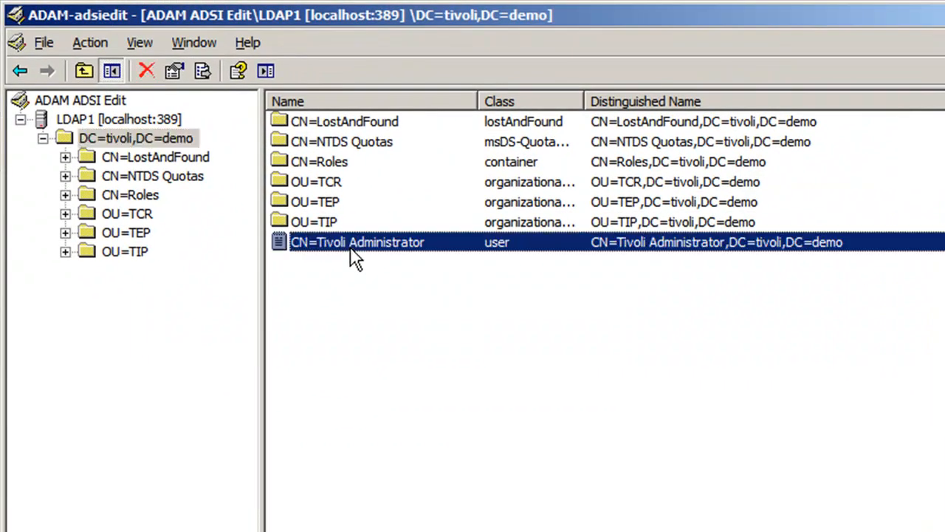
- Copy the Tivoli Administrator distinguishedName from ADAM ADSI Edit
{"action": "double_click", "coordinate": [357, 241]}
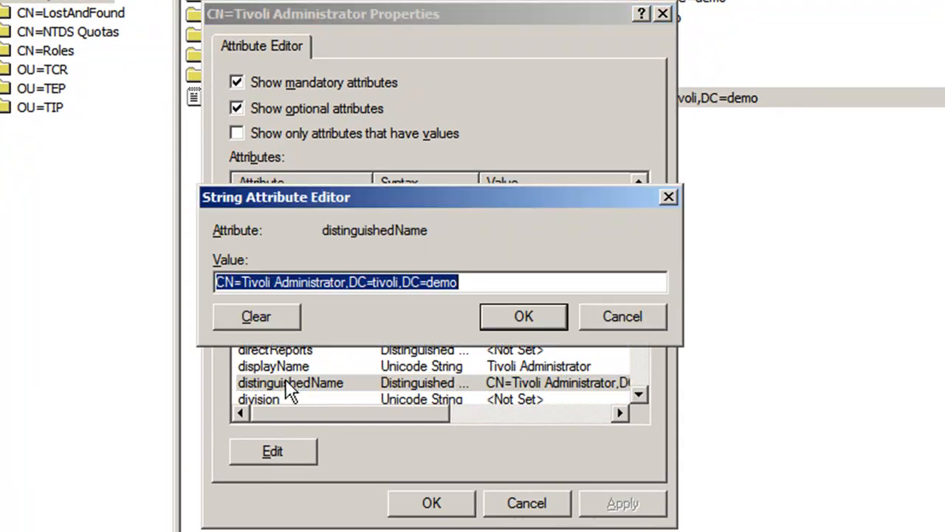
{"action": "left_click", "coordinate": [622, 316]}
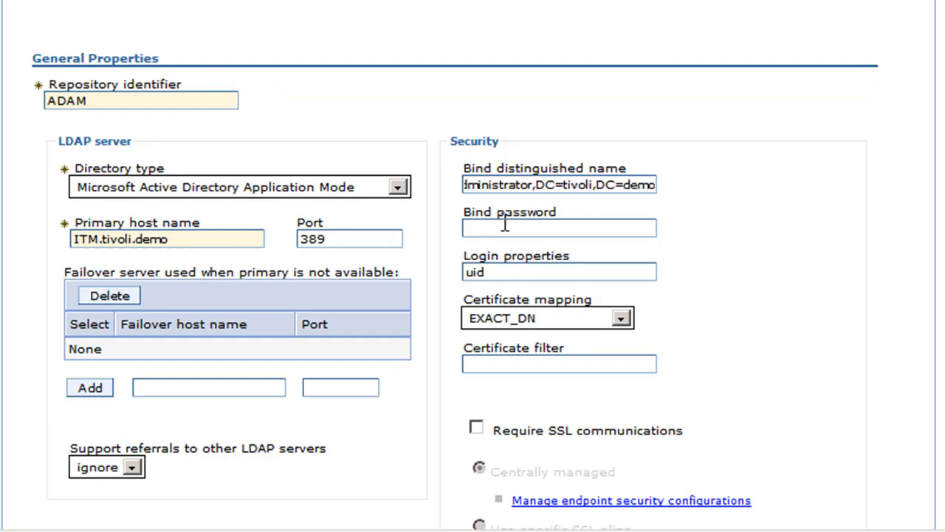
- Set the bind password and cn;uid login properties, leave SSL off, and save the ADAM repository
{"action": "type", "text": "••••••"}
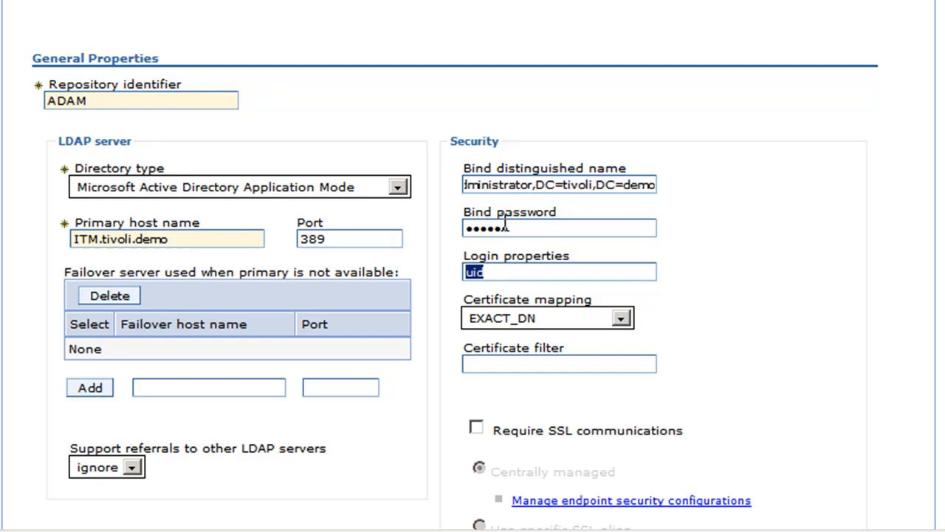
{"action": "left_click", "coordinate": [559, 271]}
{"action": "type", "text": "cn;"}
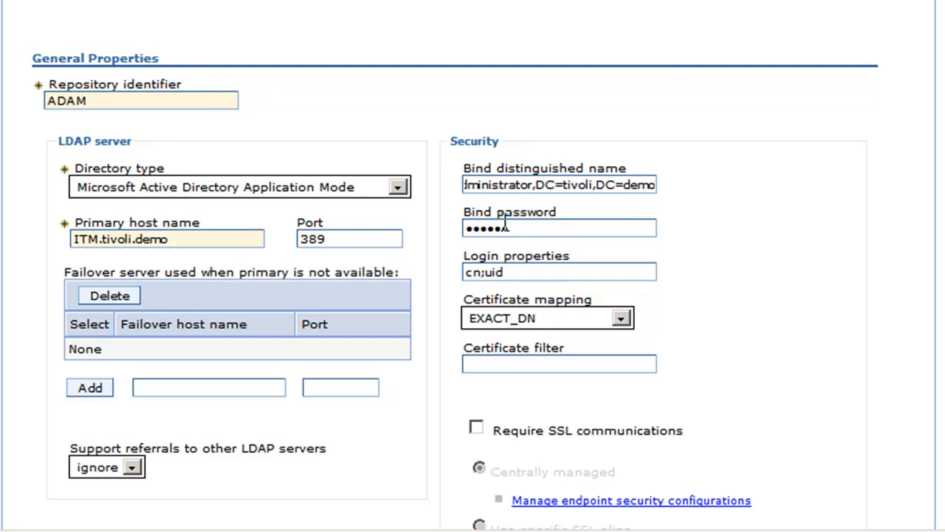
{"action": "left_click", "coordinate": [559, 272]}
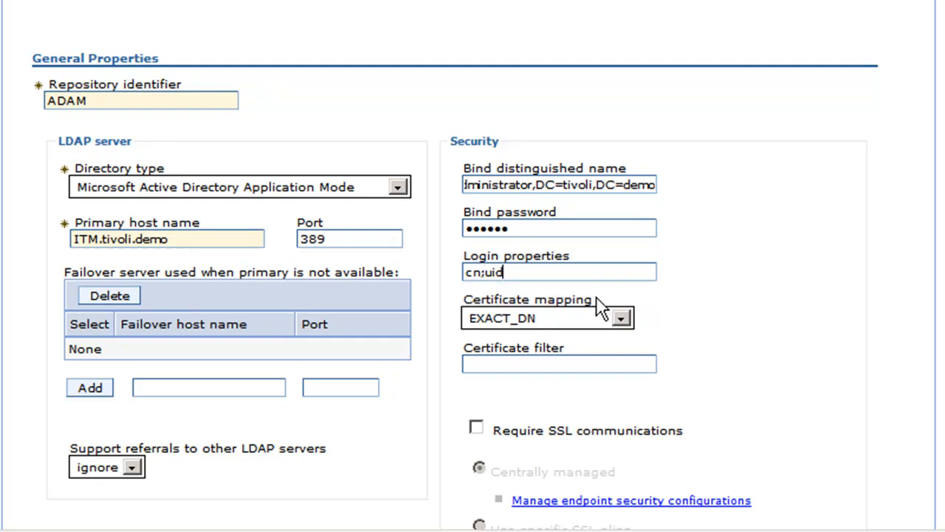
{"action": "scroll", "scroll_direction": "down", "scroll_amount": 3}
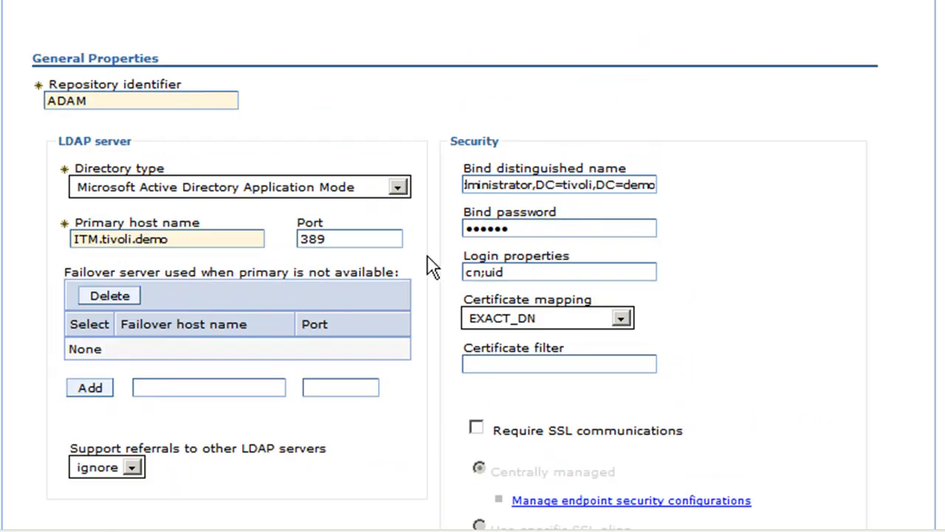
{"action": "scroll", "scroll_direction": "down", "scroll_amount": 3}
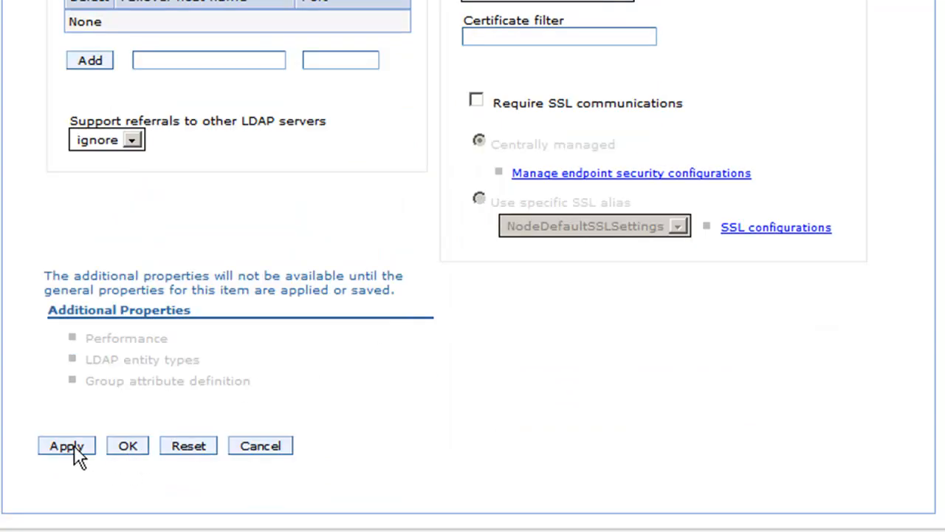
{"action": "mouse_move", "coordinate": [141, 455]}
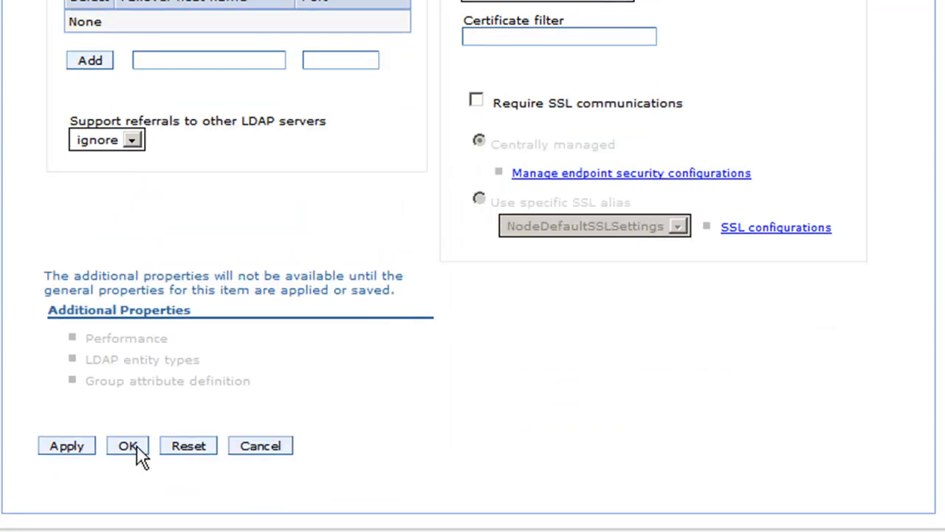
{"action": "left_click", "coordinate": [127, 445]}
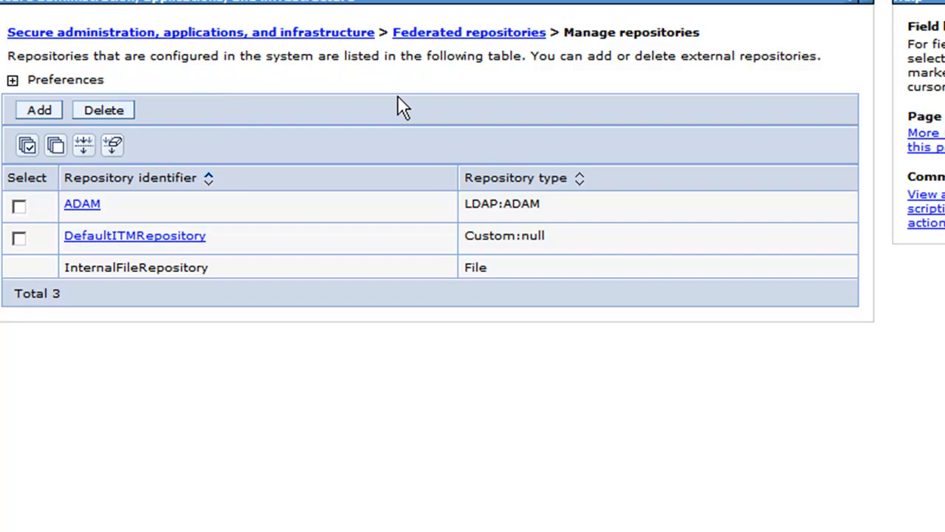
{"action": "mouse_move", "coordinate": [480, 41]}
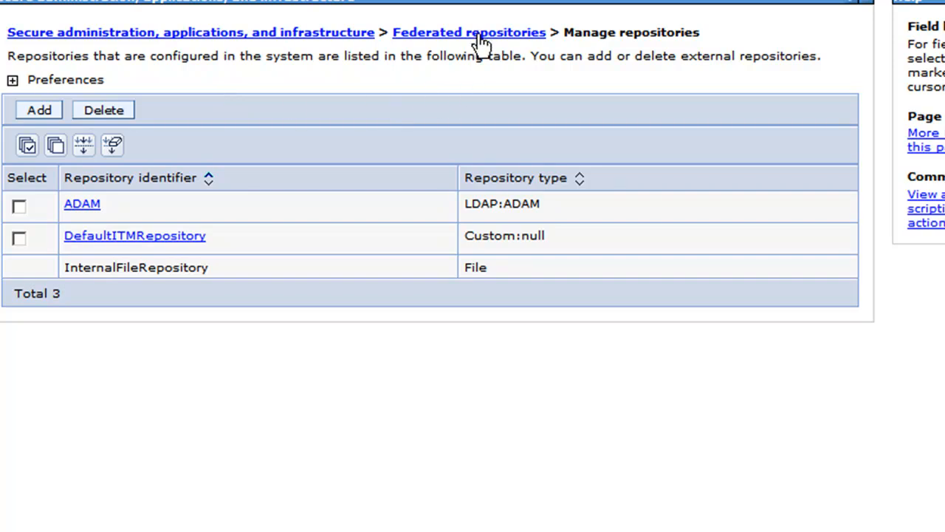
- Return to the Federated repositories page and view the Repositories in the realm table
{"action": "left_click", "coordinate": [469, 32]}
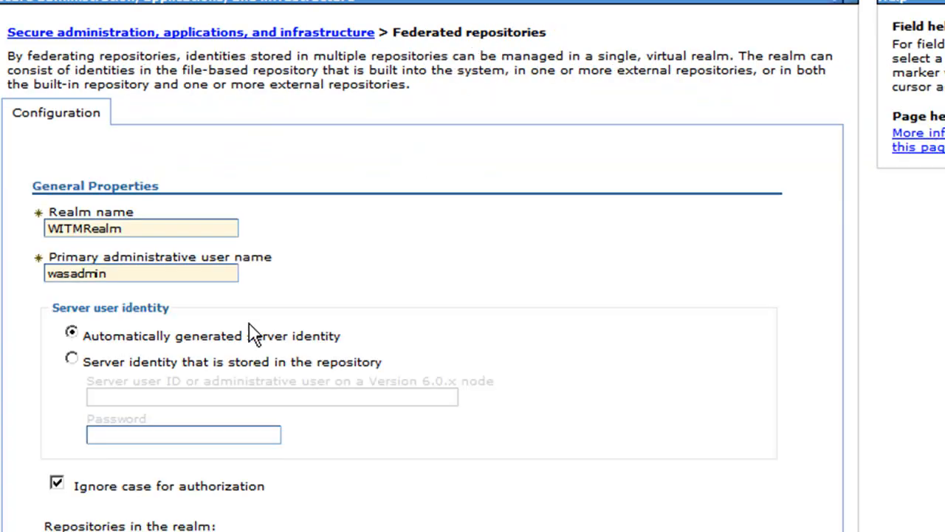
{"action": "scroll", "scroll_direction": "down", "scroll_amount": 3}
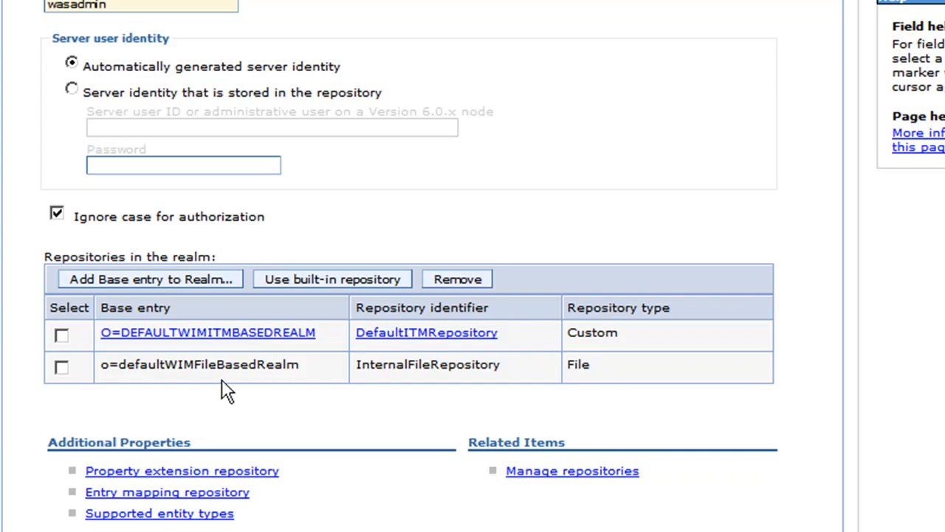
- Add the ADAM repository to WITMRealm with base entry DC=tivoli,DC=demo in both distinguished name fields
{"action": "left_click", "coordinate": [150, 279]}
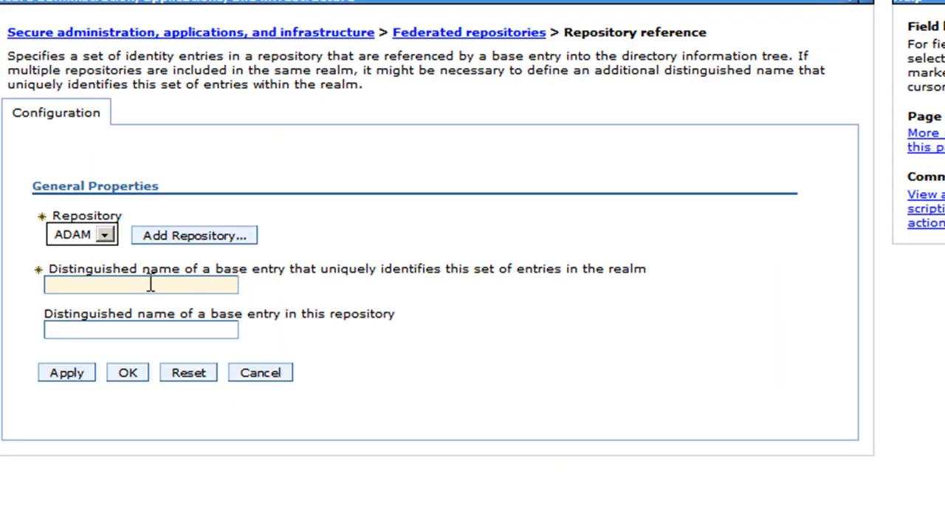
{"action": "type", "text": "DC=tivoli,DC=demo"}
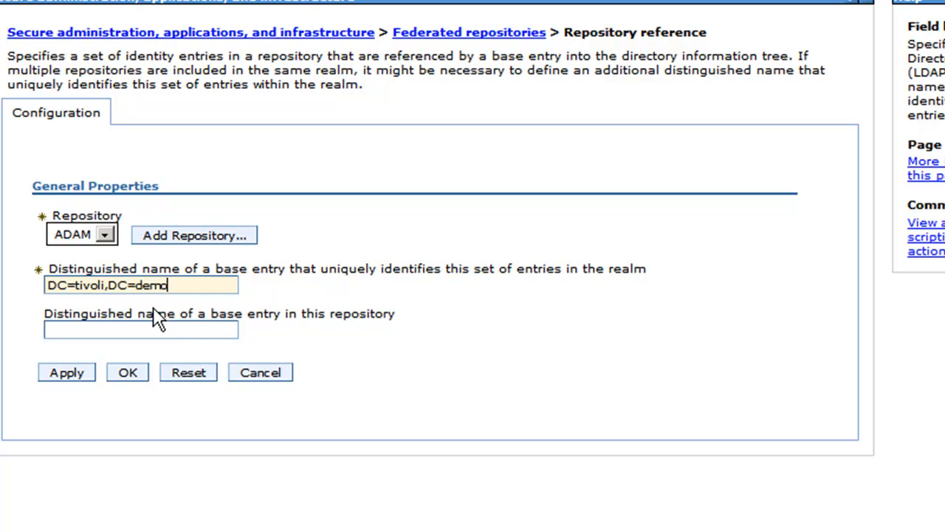
{"action": "left_click", "coordinate": [141, 329]}
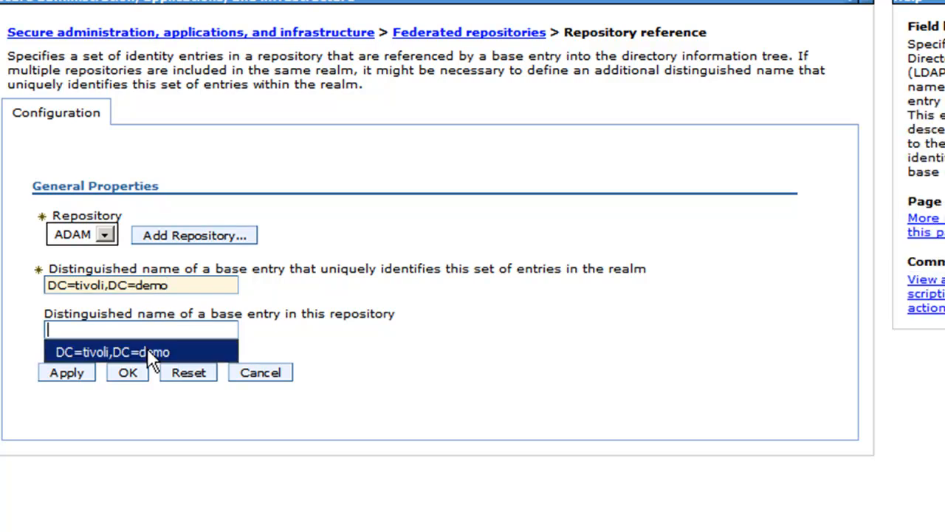
{"action": "left_click", "coordinate": [116, 352]}
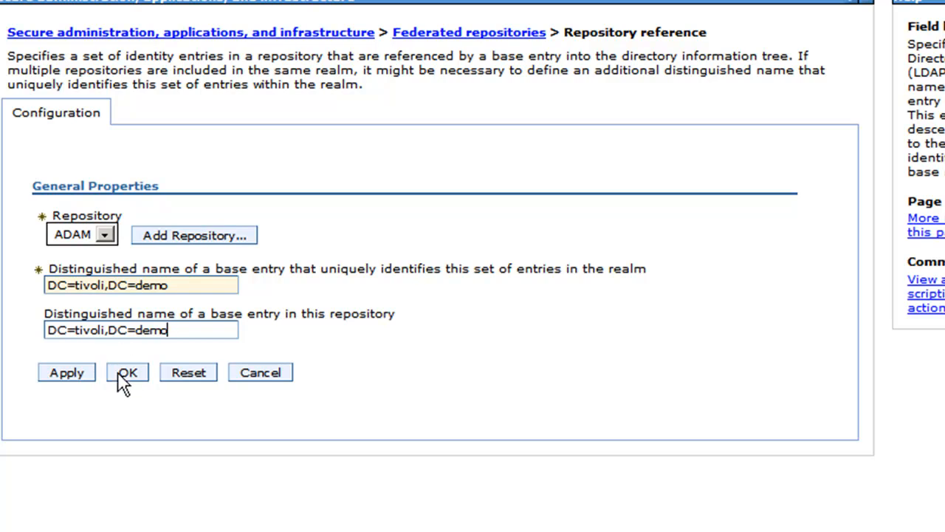
{"action": "left_click", "coordinate": [127, 372]}
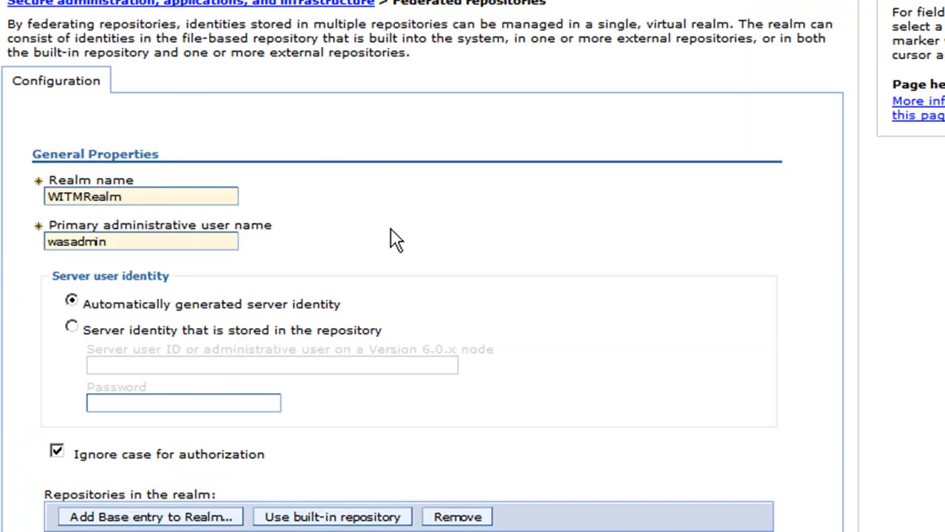
{"action": "scroll", "scroll_direction": "down", "scroll_amount": 3}
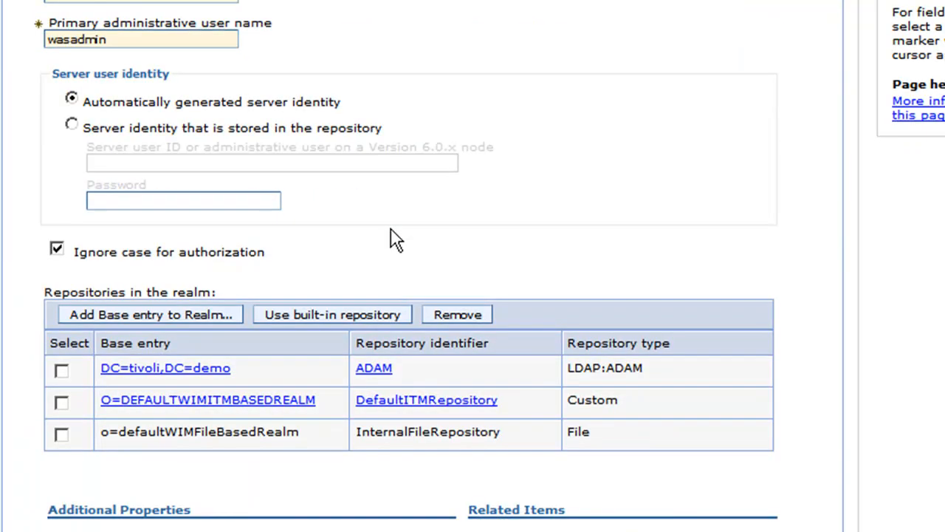
{"action": "mouse_move", "coordinate": [440, 385]}
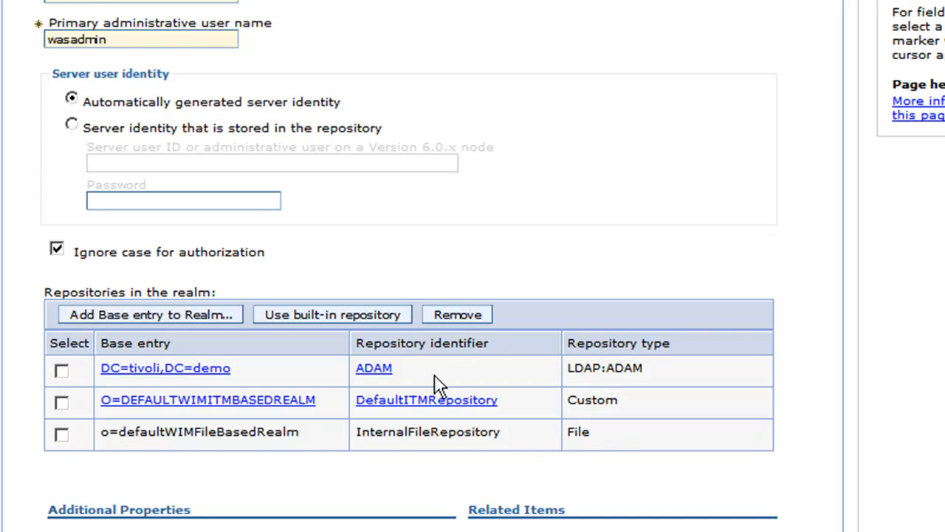
{"action": "mouse_move", "coordinate": [393, 376]}
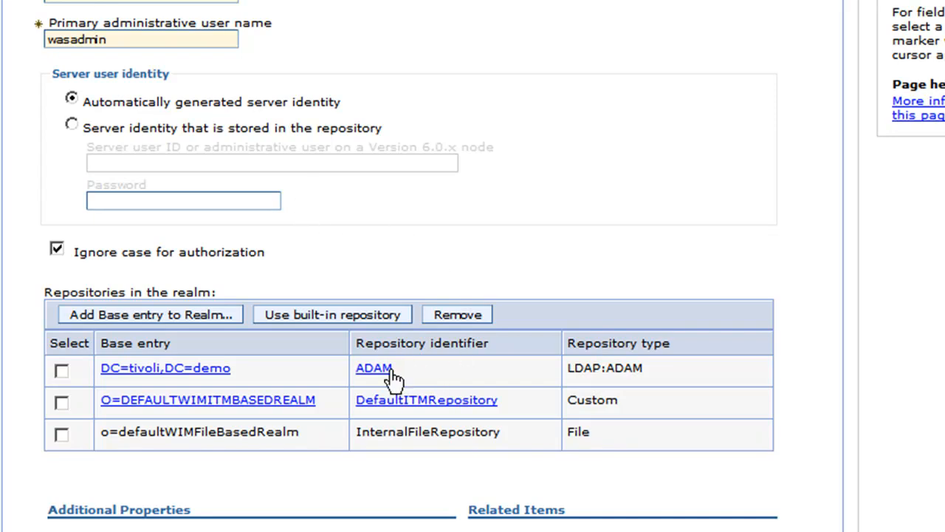
- Set the ADAM Group entity type's search base to DC=tivoli,DC=demo
{"action": "left_click", "coordinate": [373, 367]}
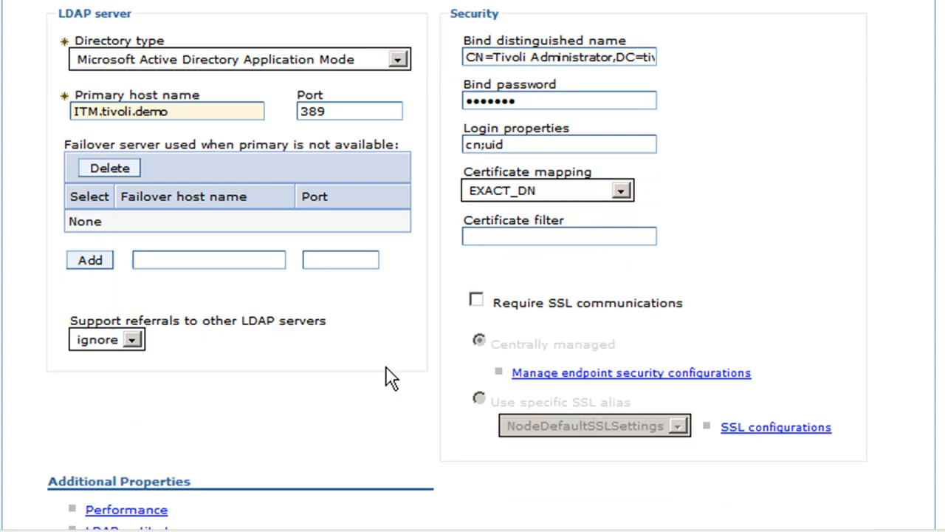
{"action": "scroll", "scroll_direction": "down", "scroll_amount": 3}
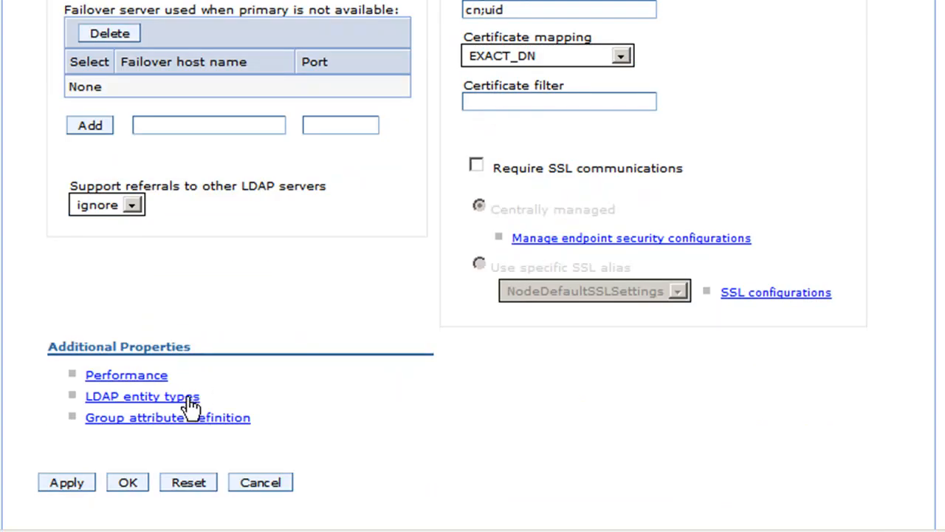
{"action": "left_click", "coordinate": [141, 396]}
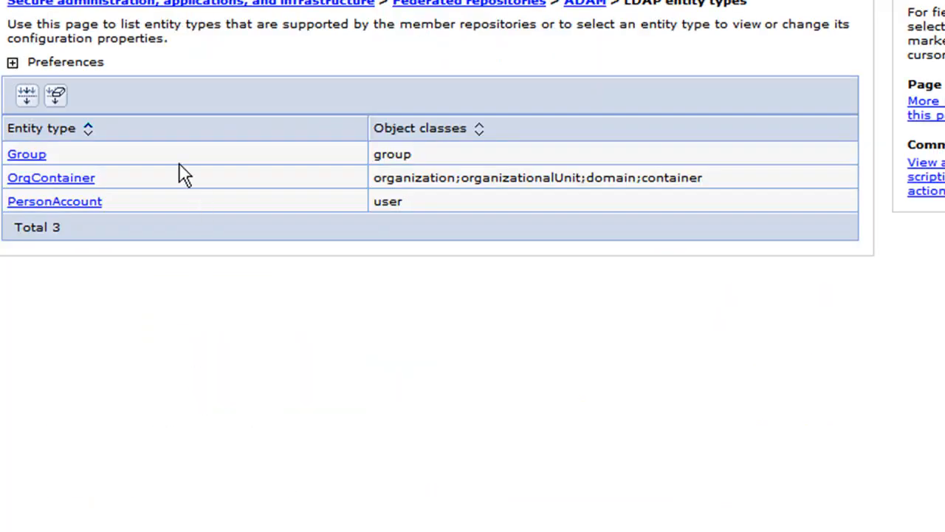
{"action": "left_click", "coordinate": [27, 154]}
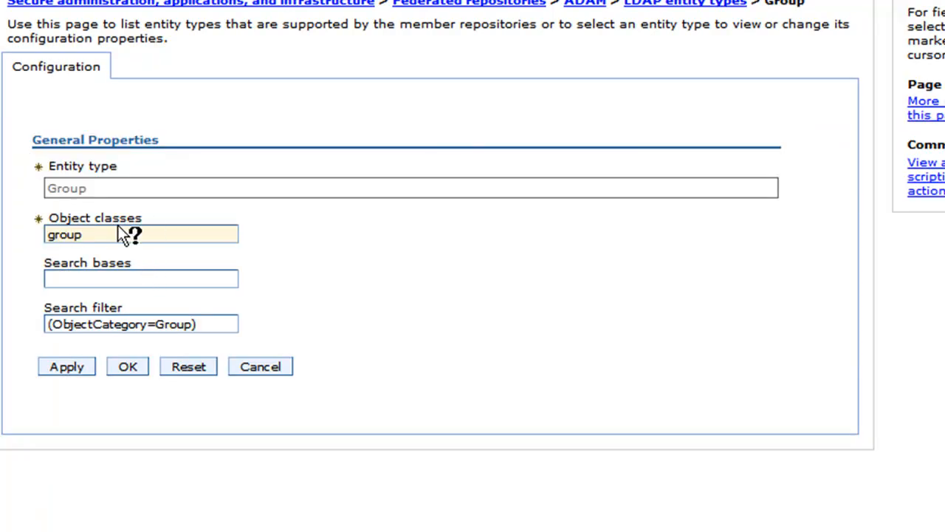
{"action": "left_click", "coordinate": [140, 278]}
{"action": "type", "text": "DC=tivoli,DC=demo"}
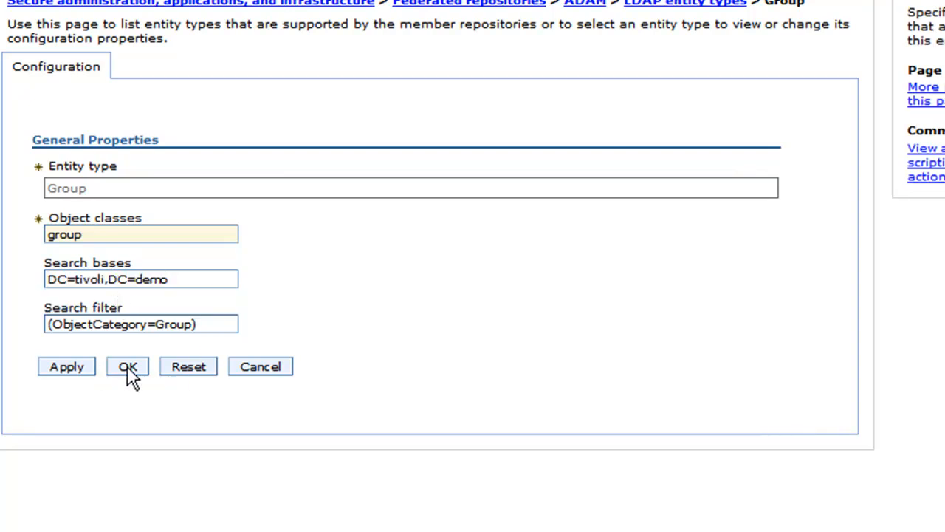
{"action": "left_click", "coordinate": [127, 366]}
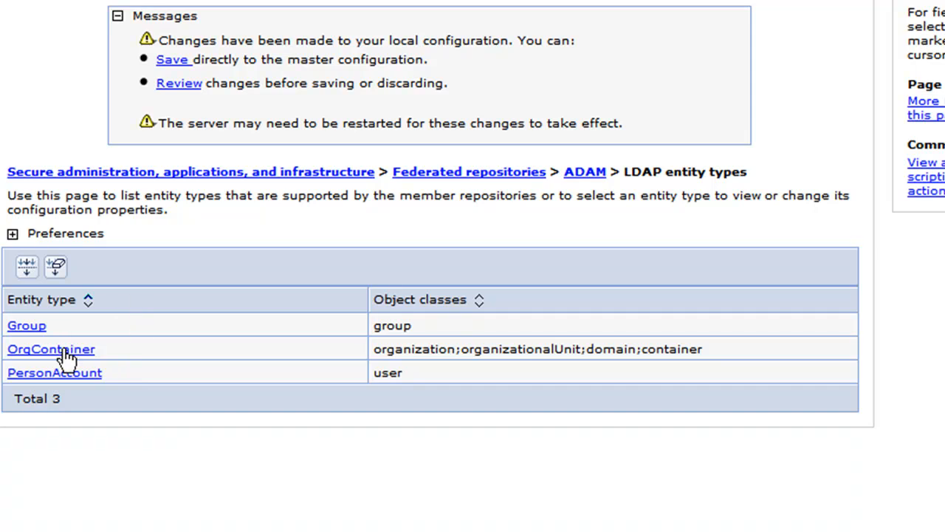
- Leave OrgContainer unchanged and set the PersonAccount search base to DC=tivoli,DC=demo
{"action": "left_click", "coordinate": [51, 349]}
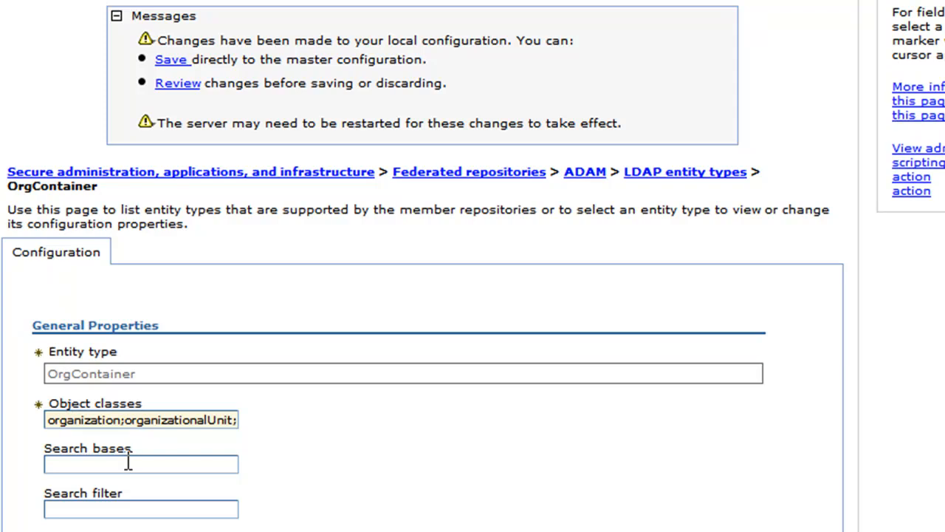
{"action": "left_click", "coordinate": [685, 171]}
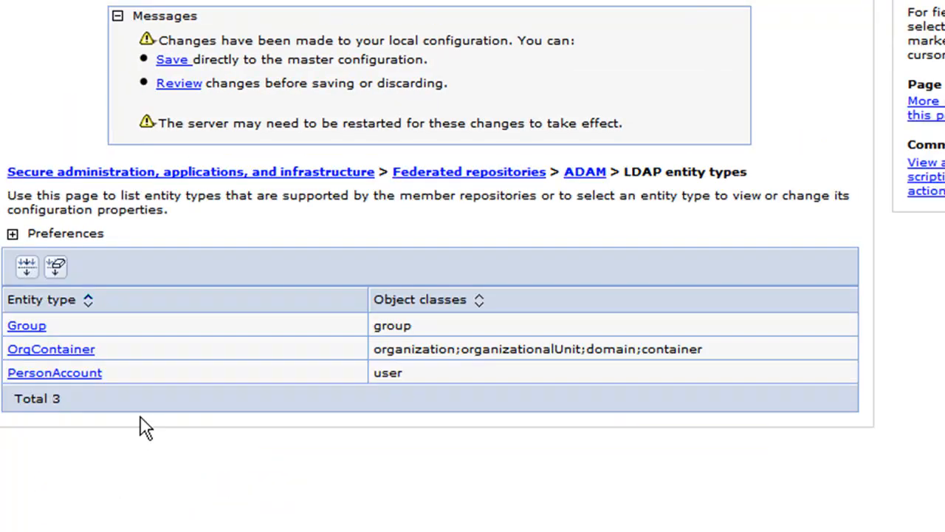
{"action": "left_click", "coordinate": [54, 372]}
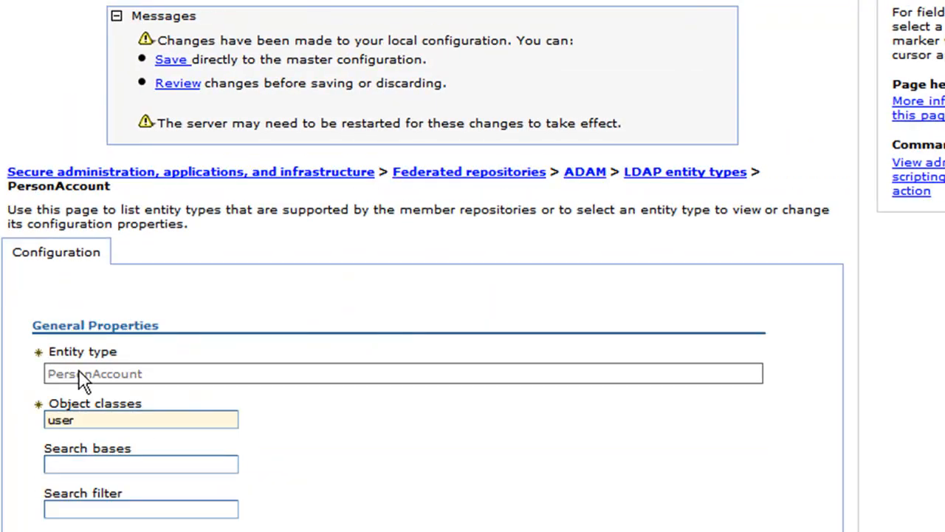
{"action": "type", "text": "DC=tivoli,DC=demo"}
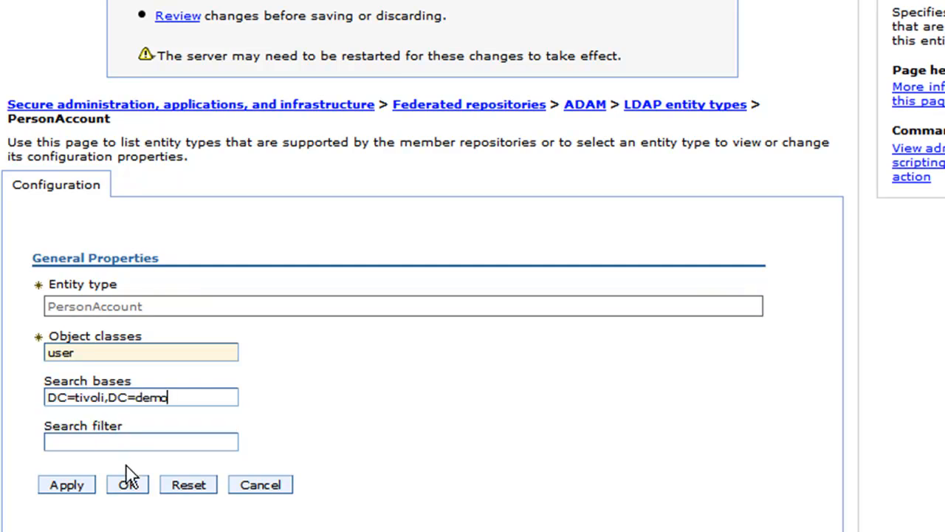
{"action": "left_click", "coordinate": [127, 484]}
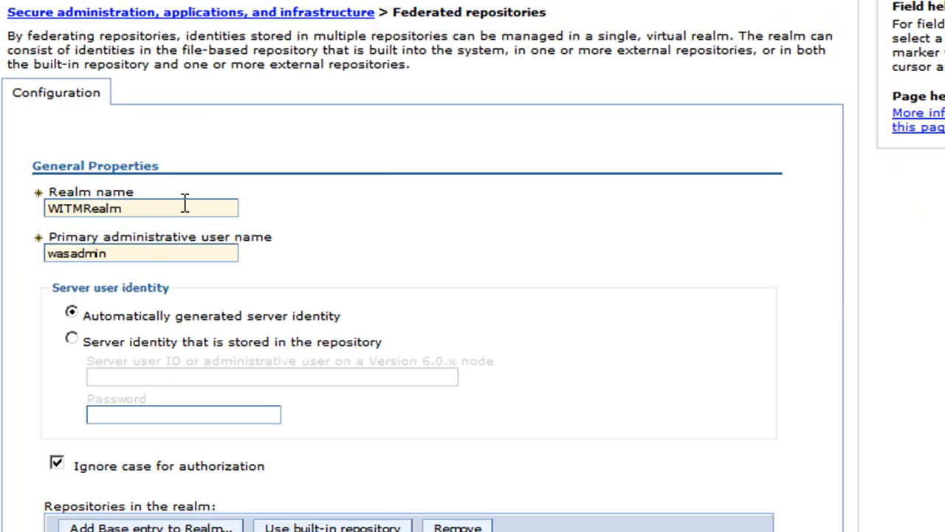
{"action": "mouse_move", "coordinate": [185, 208]}
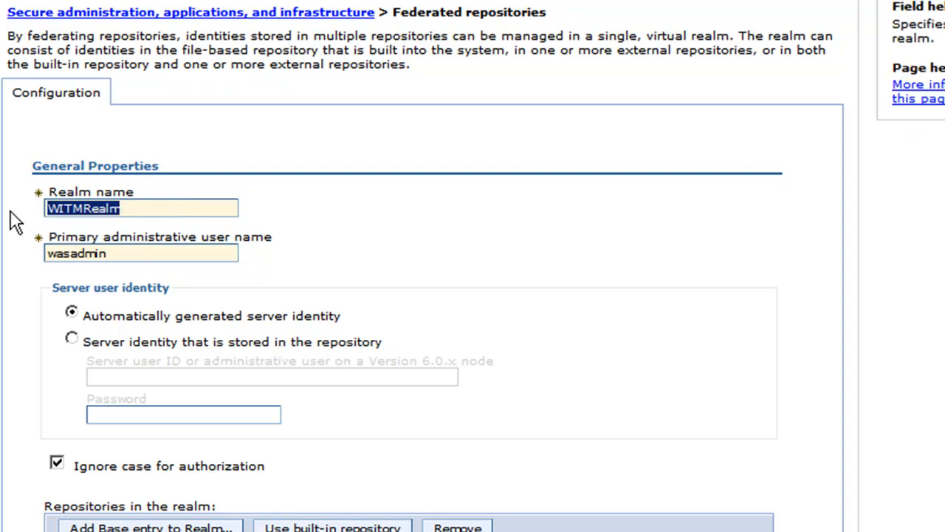
- Rename the realm to Tivoli-Realm and accept the federated repositories settings
{"action": "type", "text": "Tivoli-Re"}
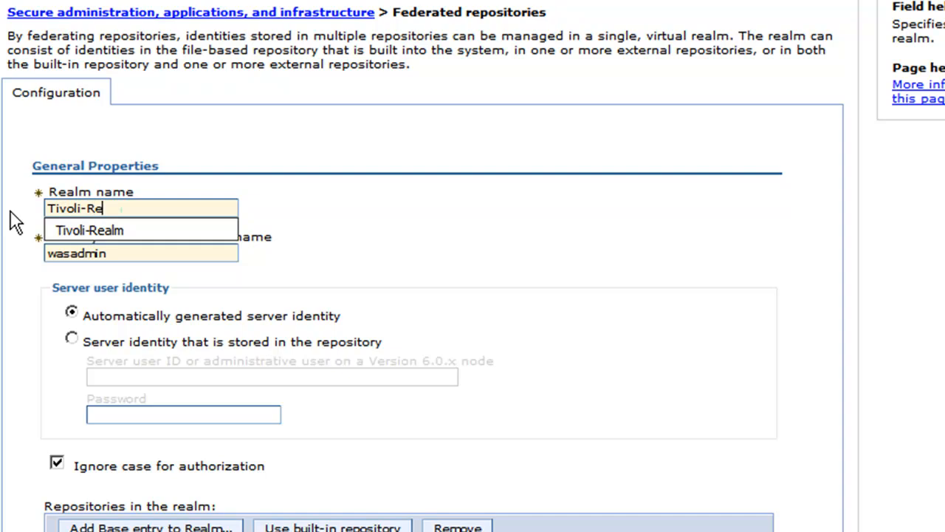
{"action": "type", "text": "alm"}
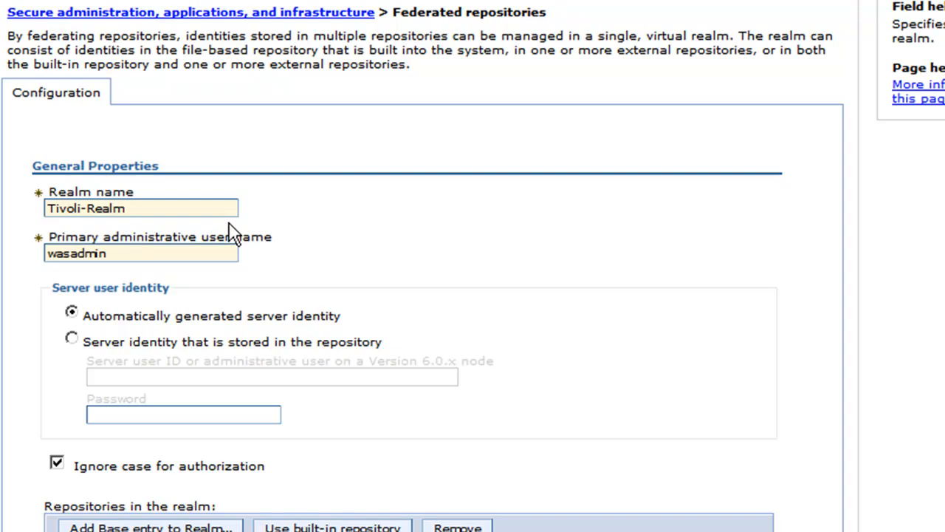
{"action": "mouse_move", "coordinate": [259, 227]}
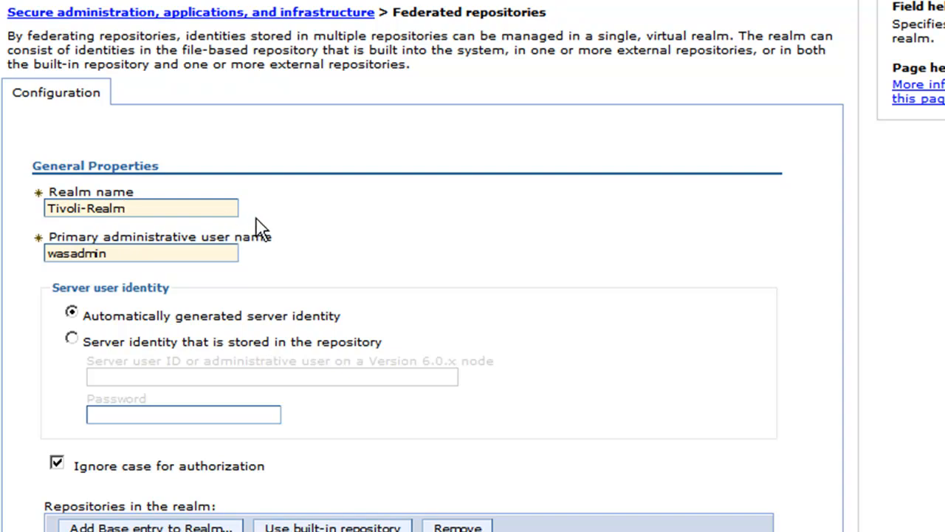
{"action": "mouse_move", "coordinate": [286, 264]}
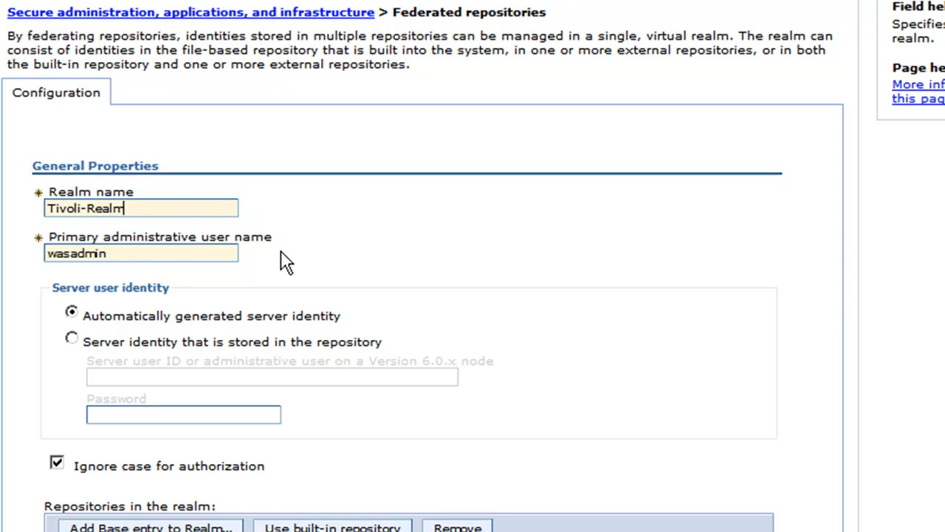
{"action": "mouse_move", "coordinate": [303, 255]}
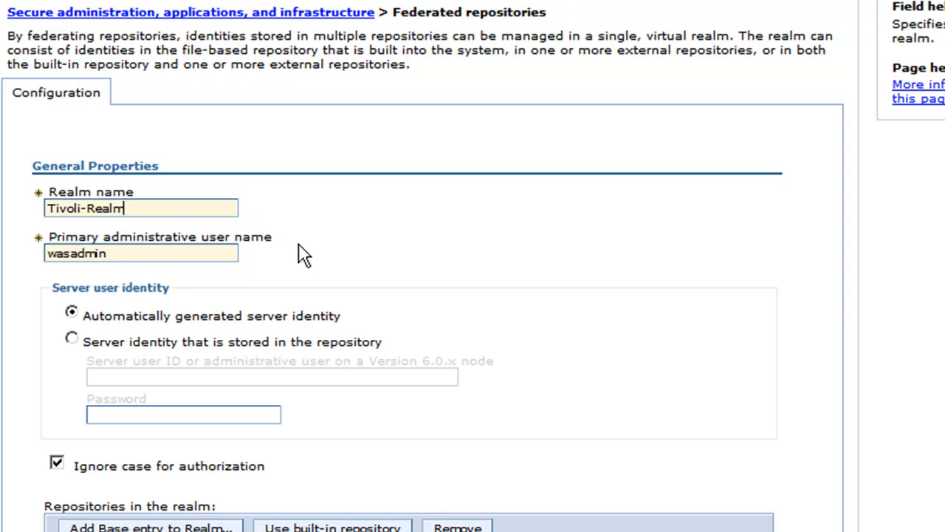
{"action": "scroll", "scroll_direction": "down", "scroll_amount": 3}
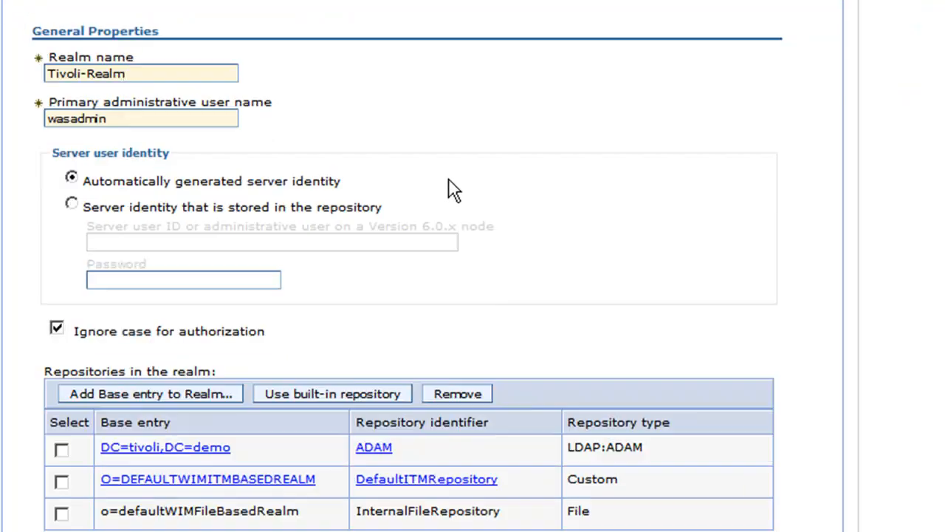
{"action": "scroll", "scroll_direction": "down", "scroll_amount": 3}
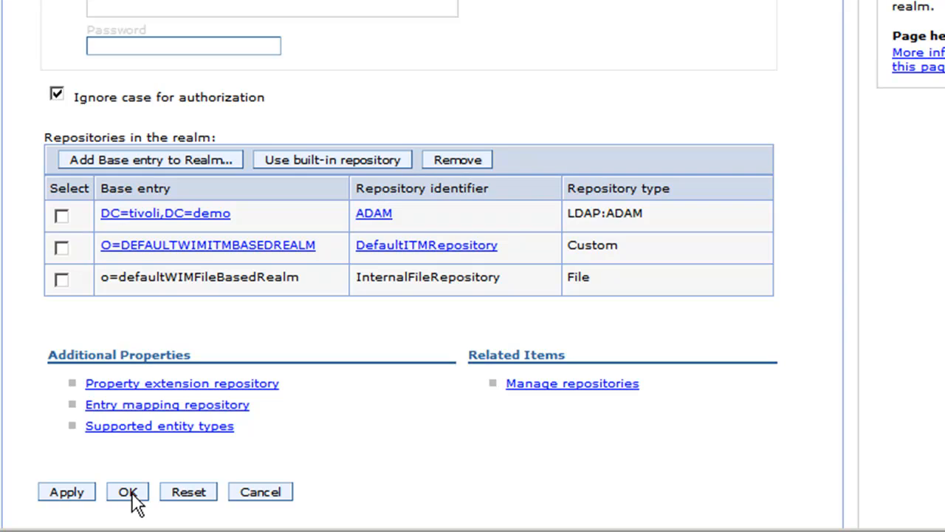
{"action": "left_click", "coordinate": [127, 492]}
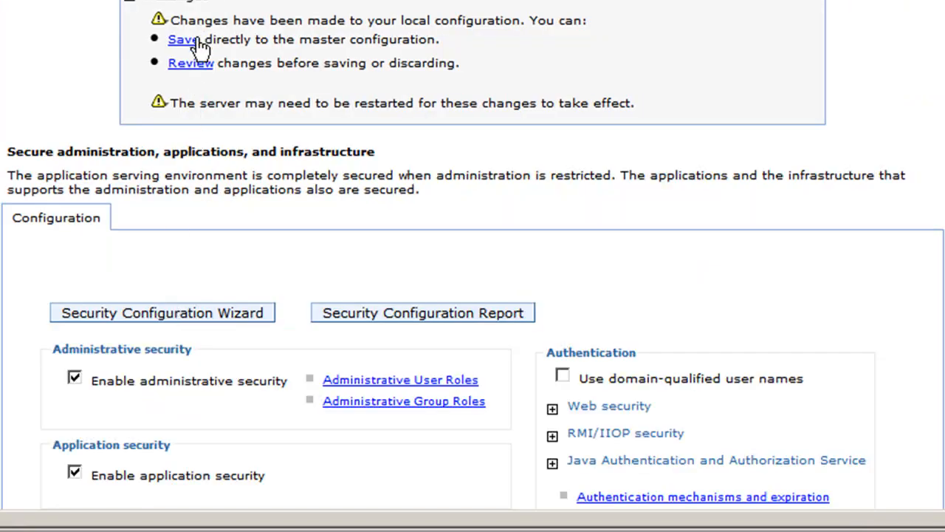
{"action": "scroll", "scroll_direction": "down", "scroll_amount": 3}
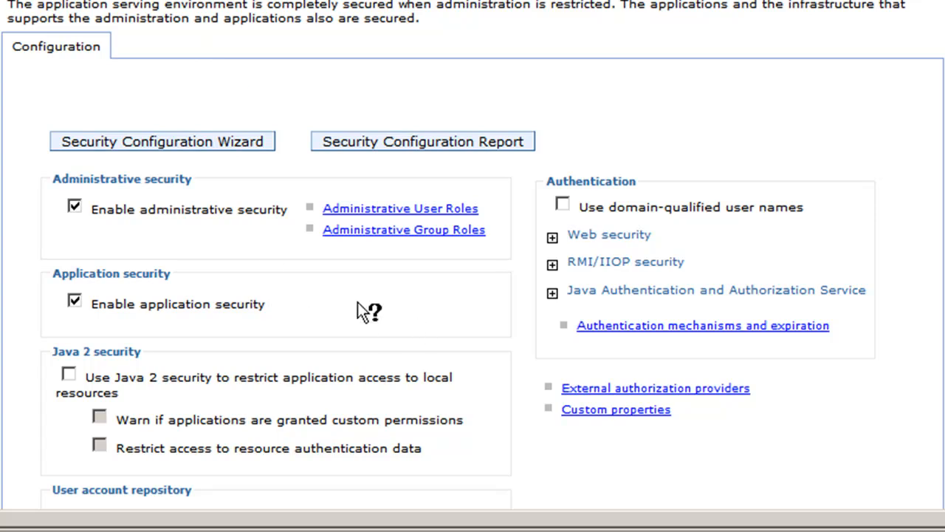
{"action": "mouse_move", "coordinate": [469, 308]}
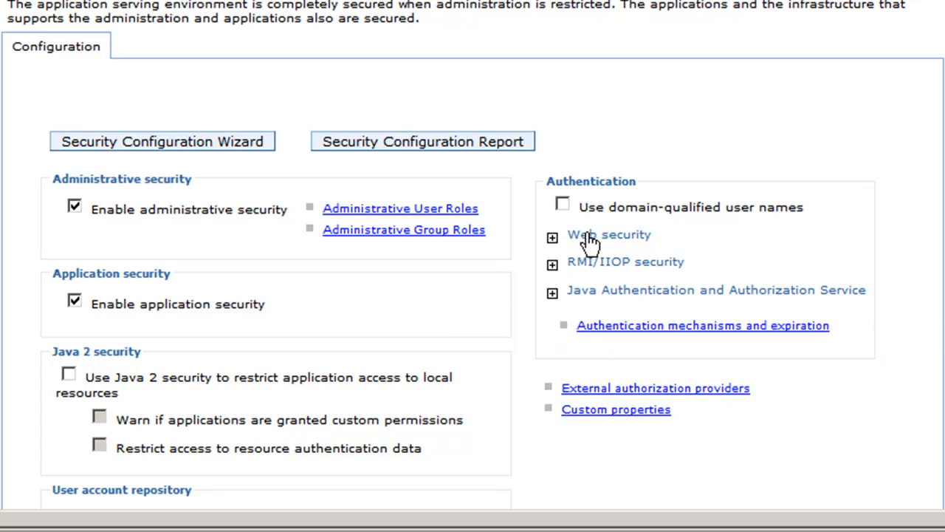
- Under Web security, enable single sign-on with domain name tivoli.demo
{"action": "left_click", "coordinate": [552, 237]}
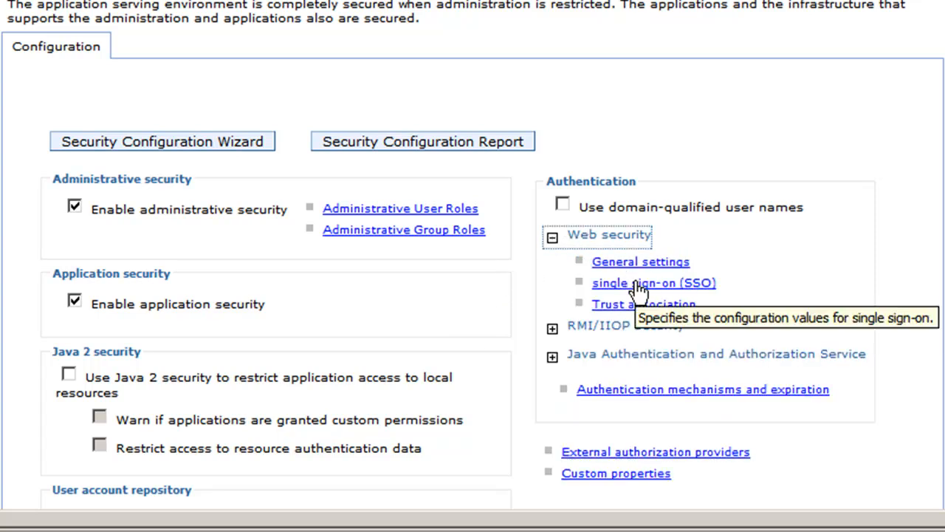
{"action": "left_click", "coordinate": [653, 283]}
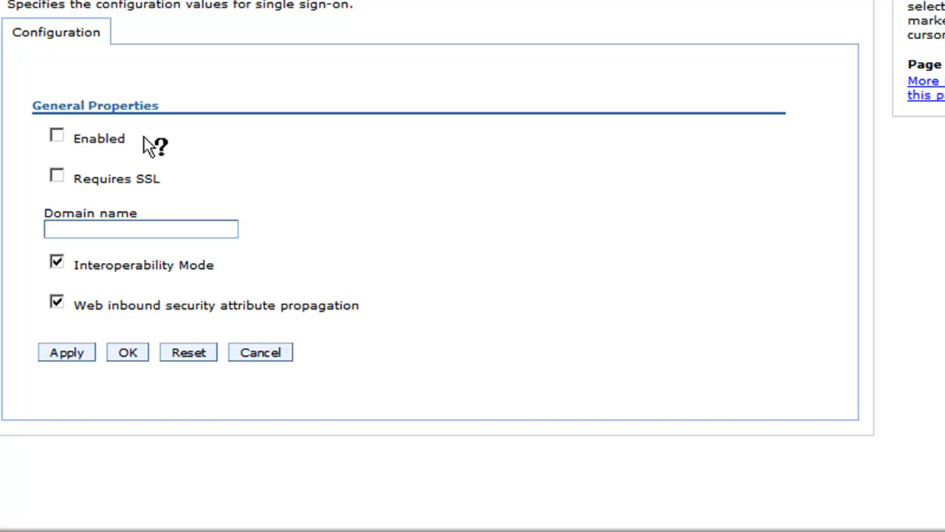
{"action": "left_click", "coordinate": [57, 136]}
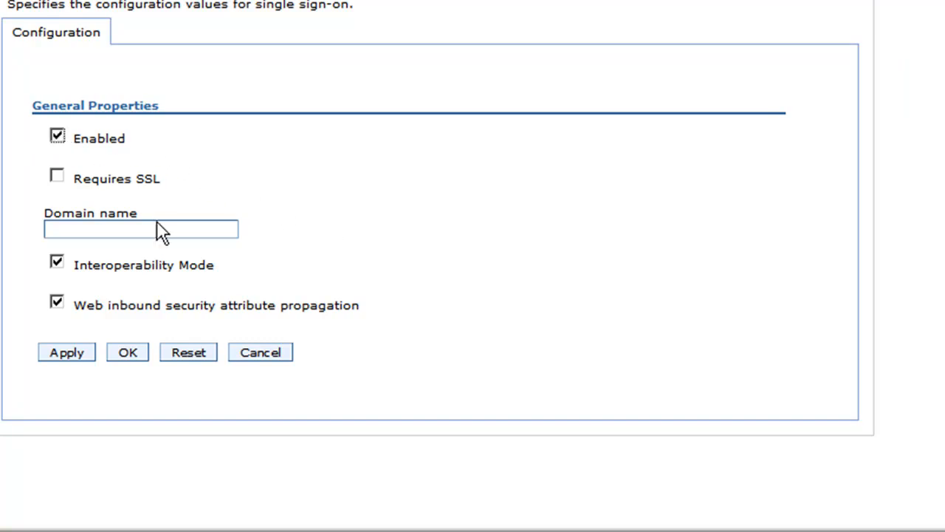
{"action": "left_click", "coordinate": [141, 229]}
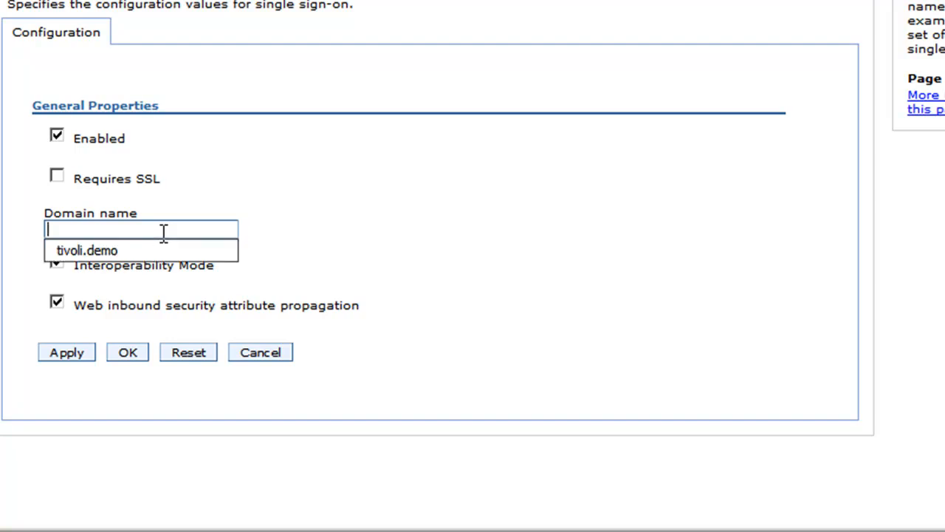
{"action": "left_click", "coordinate": [86, 250]}
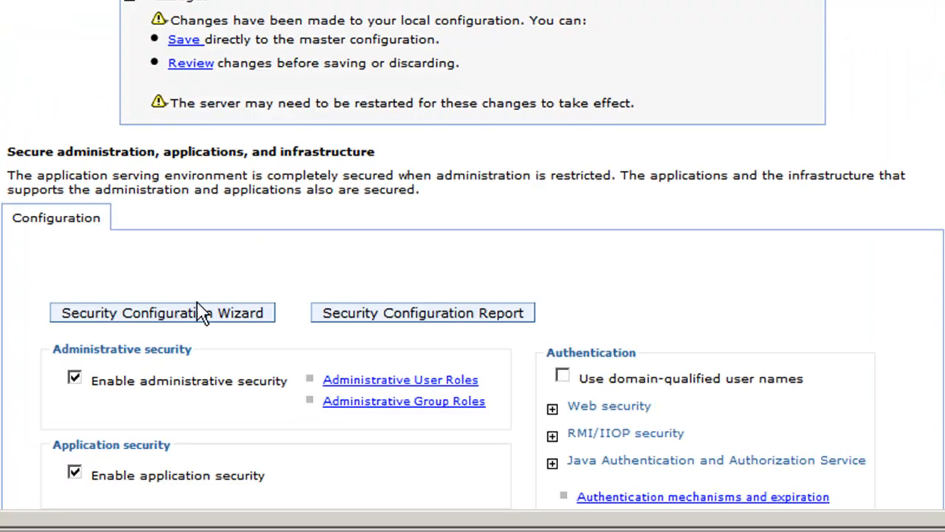
{"action": "scroll", "scroll_direction": "down", "scroll_amount": 3}
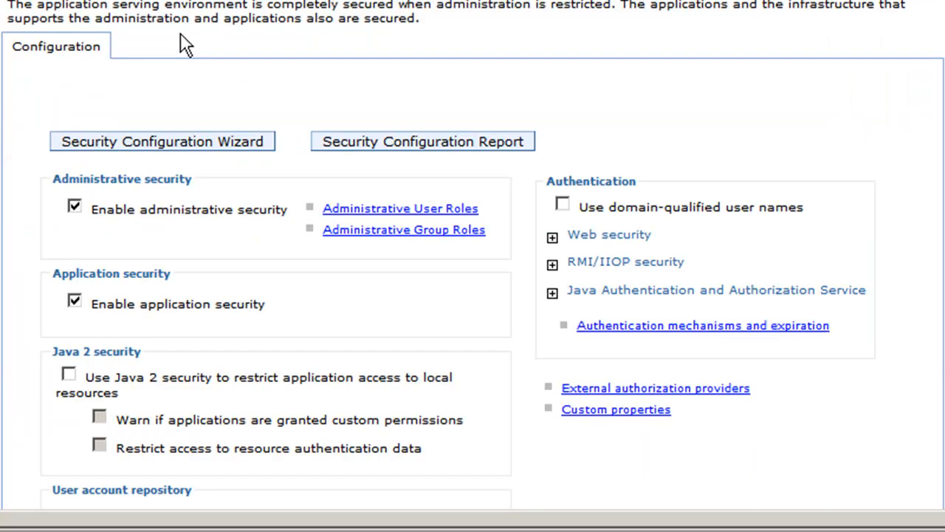
{"action": "mouse_move", "coordinate": [181, 84]}
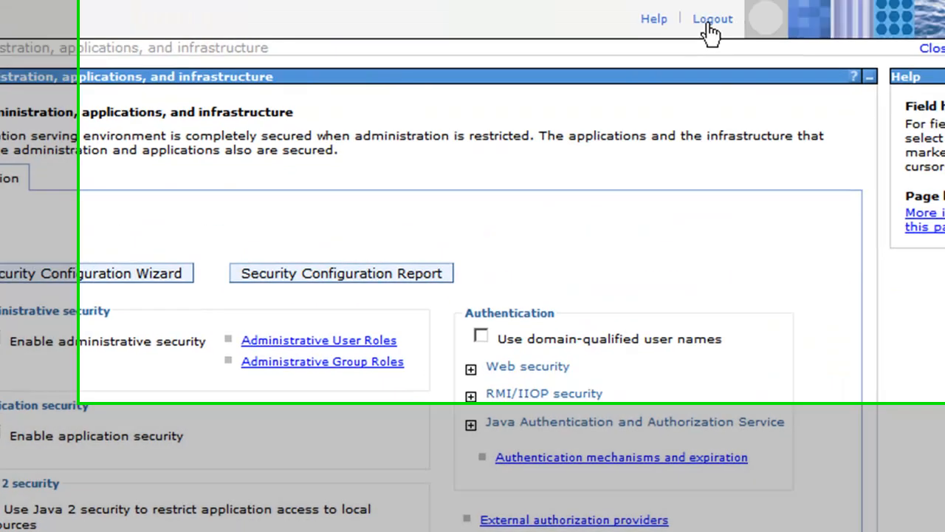
- Log out of the Integrated Solutions Console before recycling the Portal Server
{"action": "left_click", "coordinate": [712, 18]}
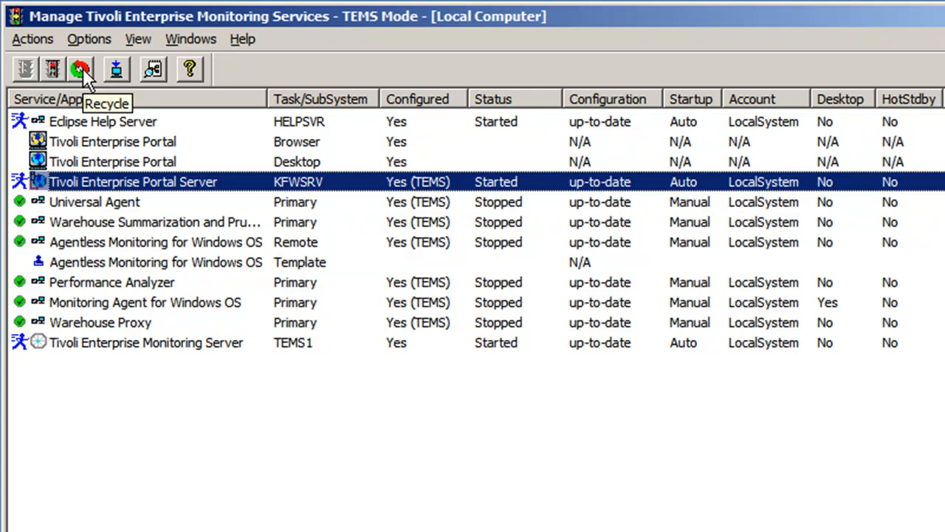
{"action": "mouse_move", "coordinate": [137, 189]}
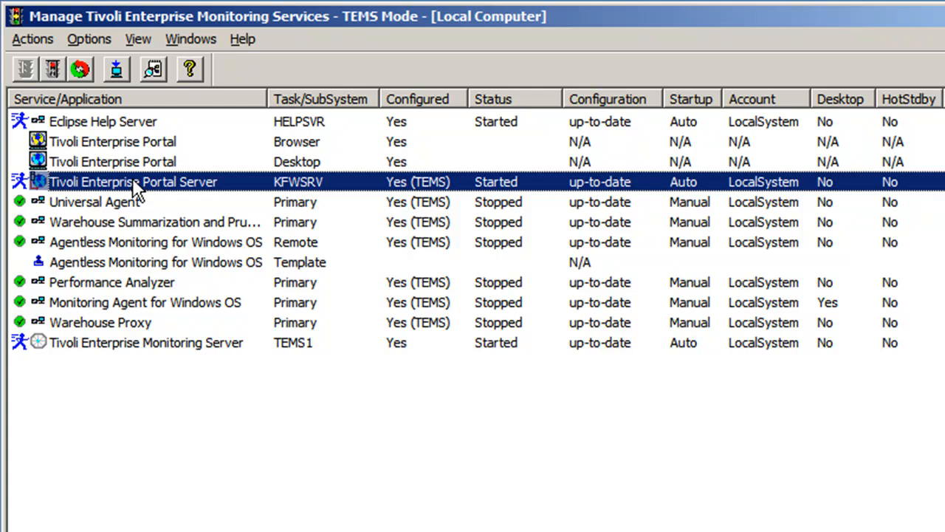
- Enable TEPS/e Administration on the Tivoli Enterprise Portal Server via Advanced > TEPS/e Administration
{"action": "right_click", "coordinate": [133, 182]}
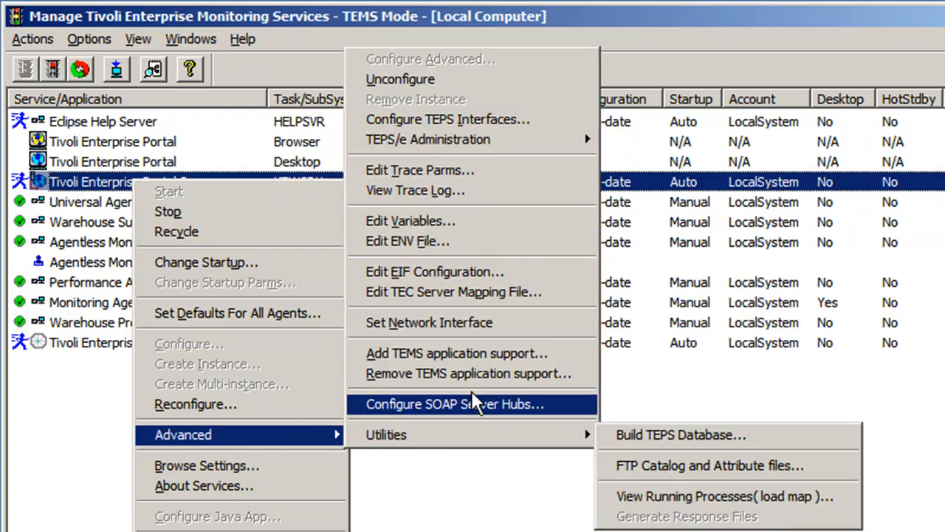
{"action": "mouse_move", "coordinate": [428, 139]}
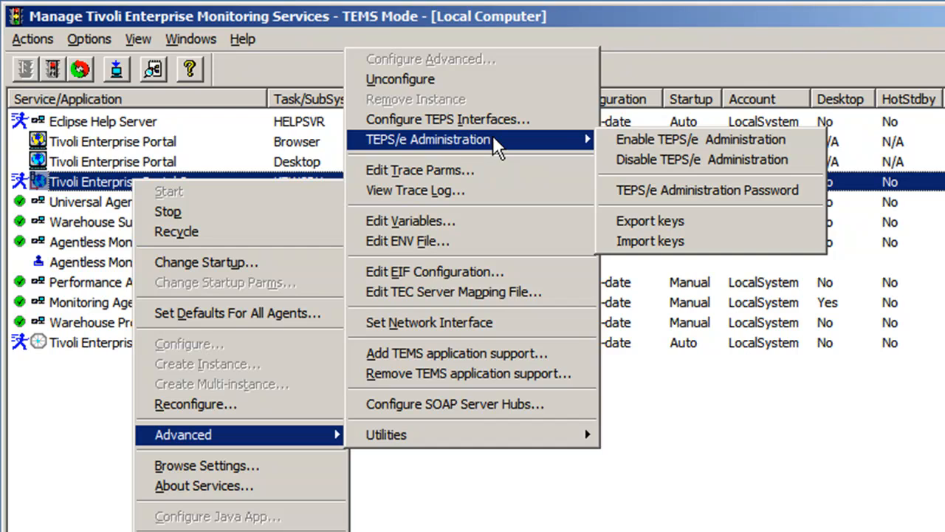
{"action": "mouse_move", "coordinate": [699, 139]}
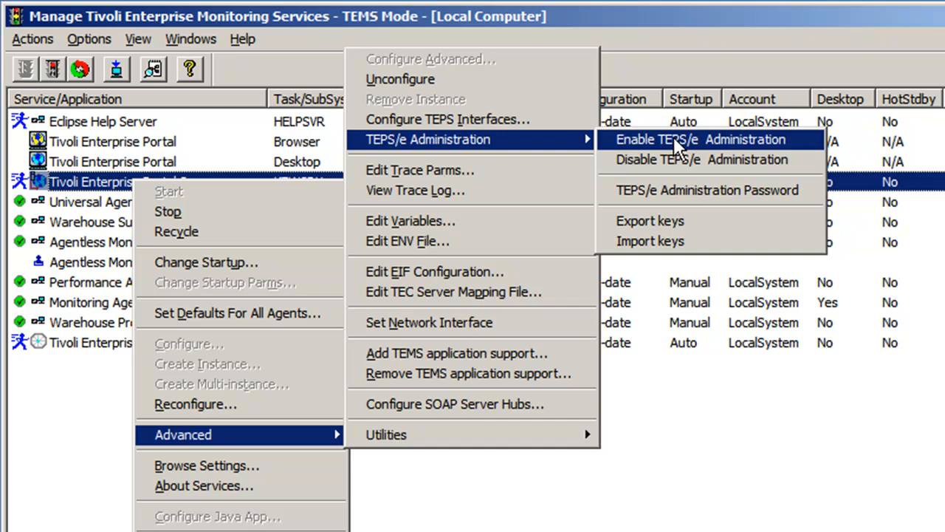
{"action": "mouse_move", "coordinate": [673, 144]}
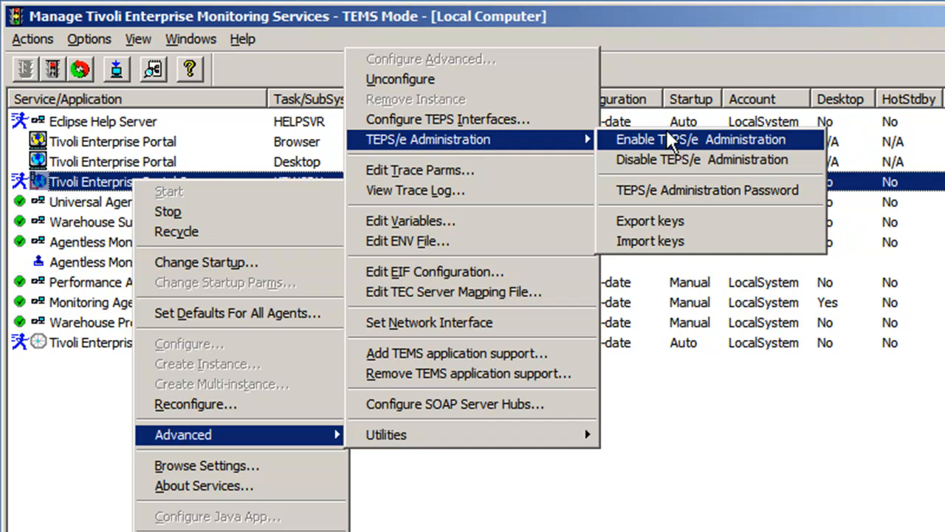
{"action": "left_click", "coordinate": [700, 139]}
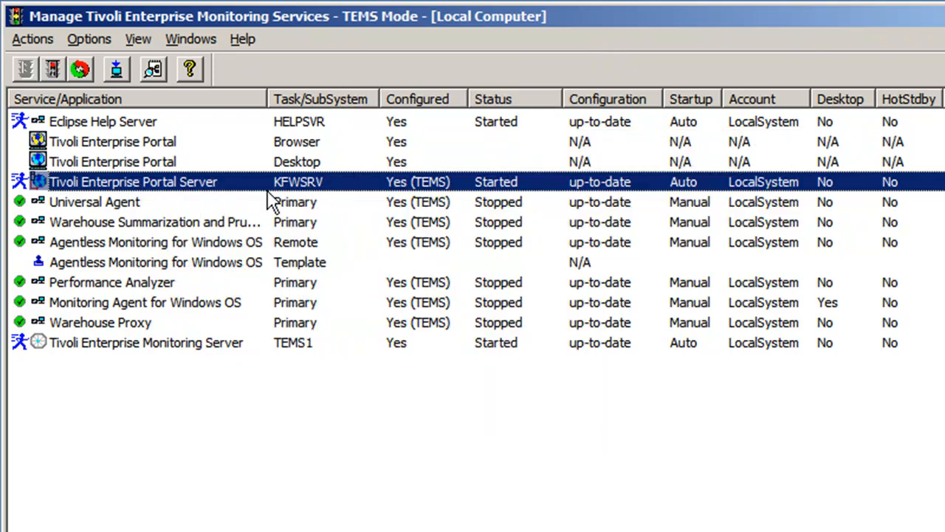
{"action": "mouse_move", "coordinate": [395, 417]}
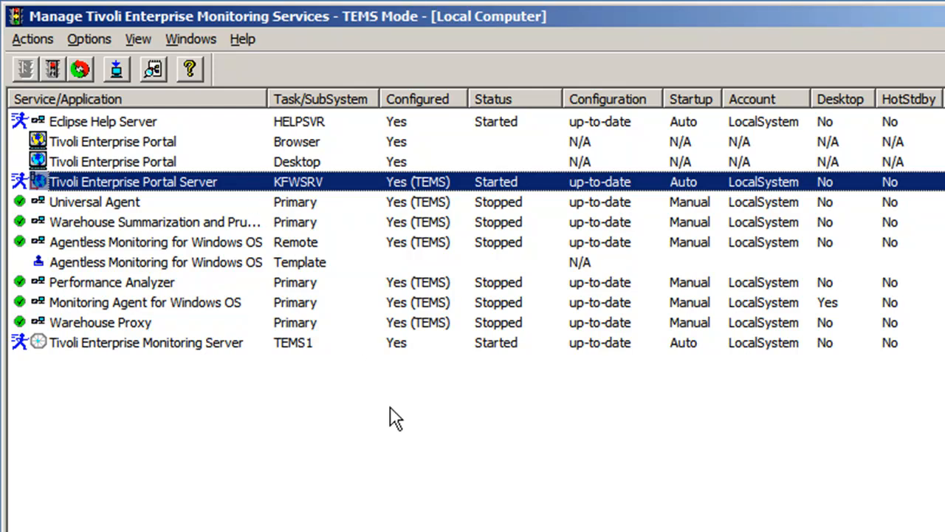